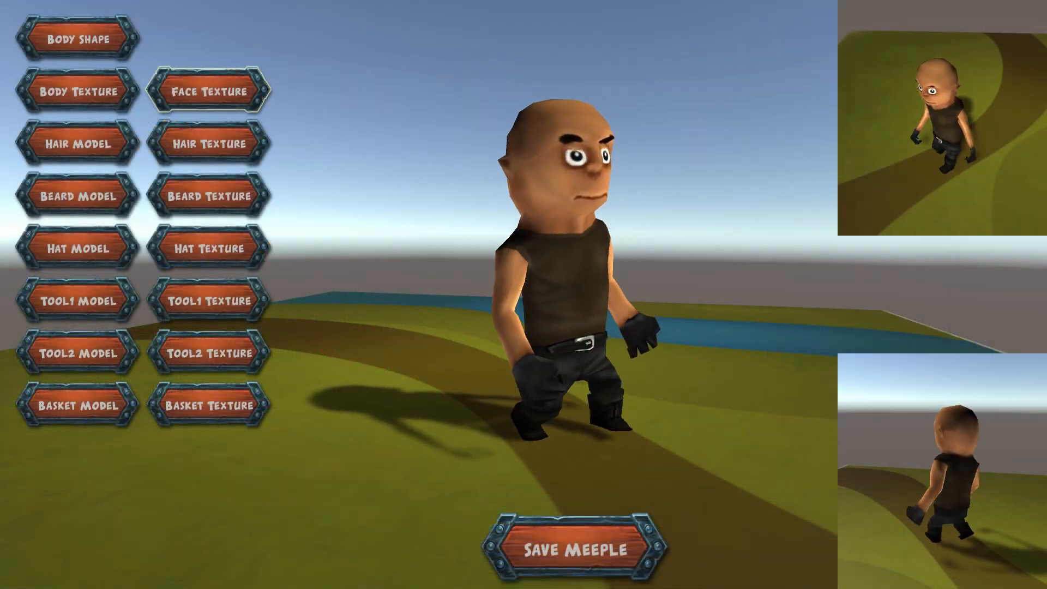
- Try red hairstyles, straw and cowboy hats, then give the meeple a golden pickaxe
left_click(78, 143)
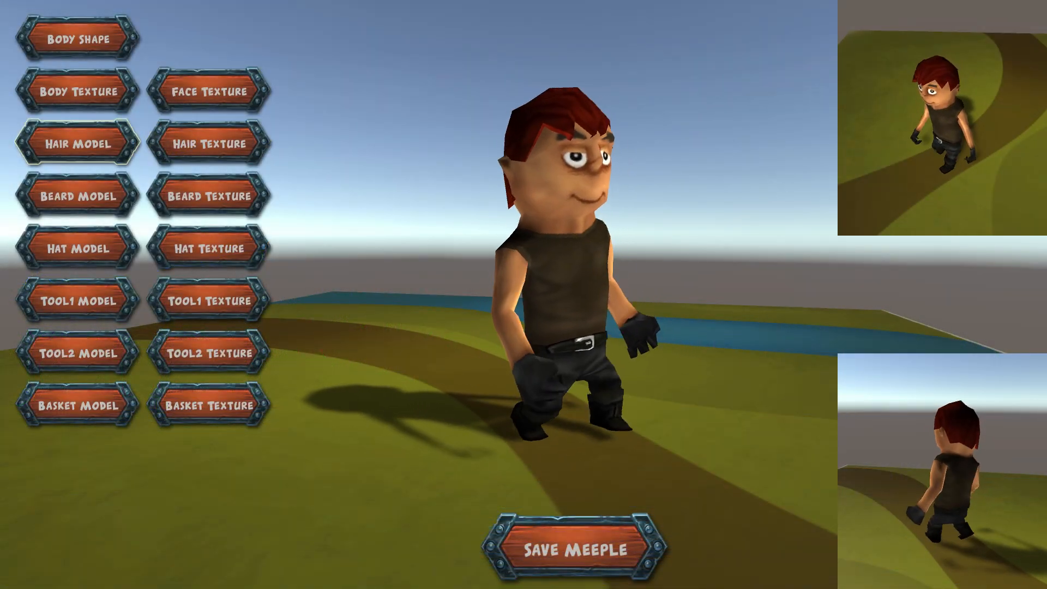
left_click(78, 142)
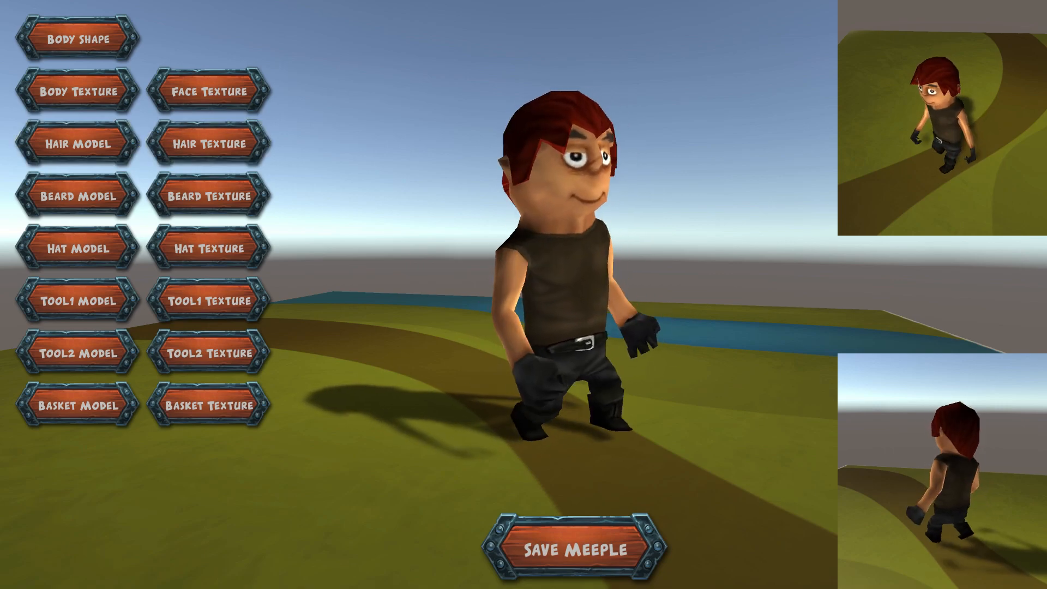
left_click(78, 248)
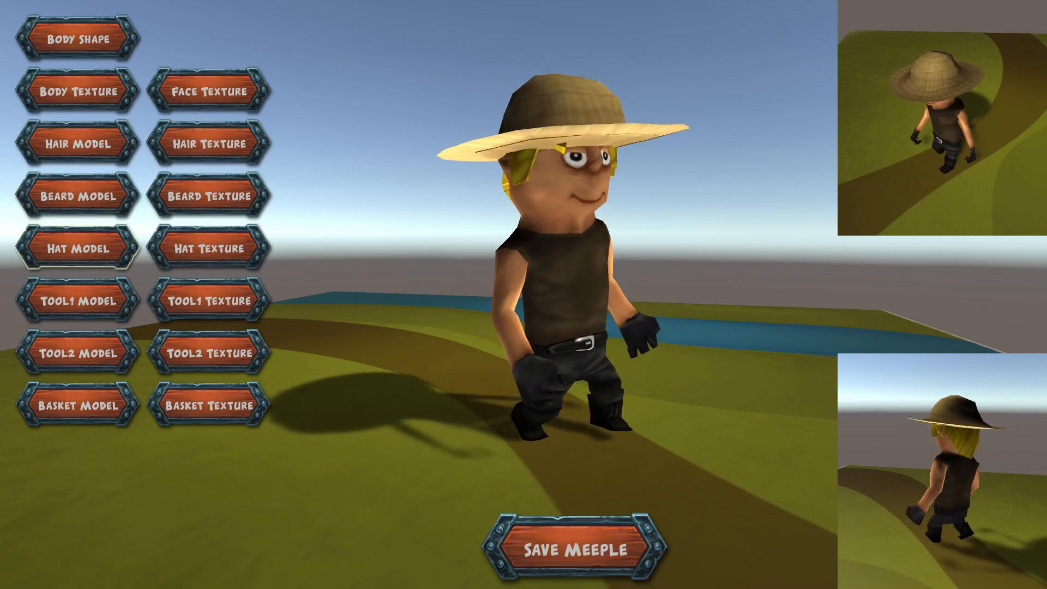
left_click(79, 247)
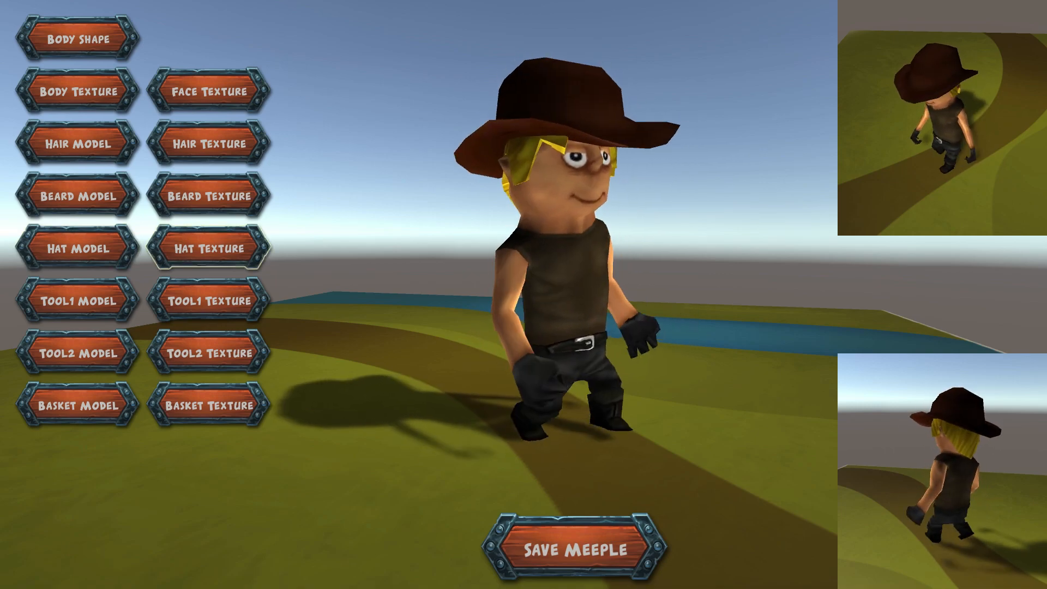
left_click(77, 300)
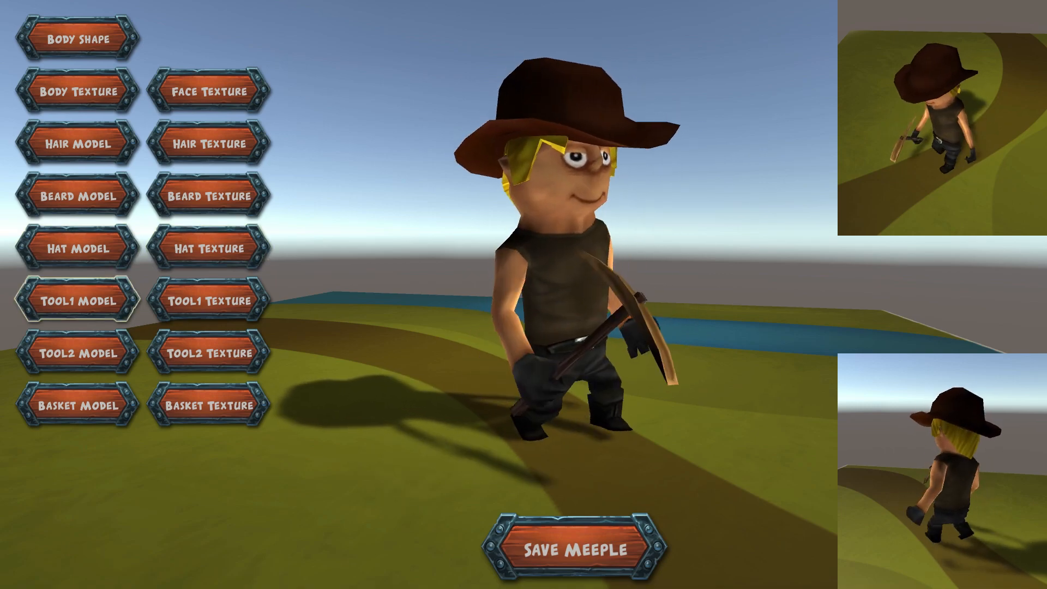
left_click(208, 300)
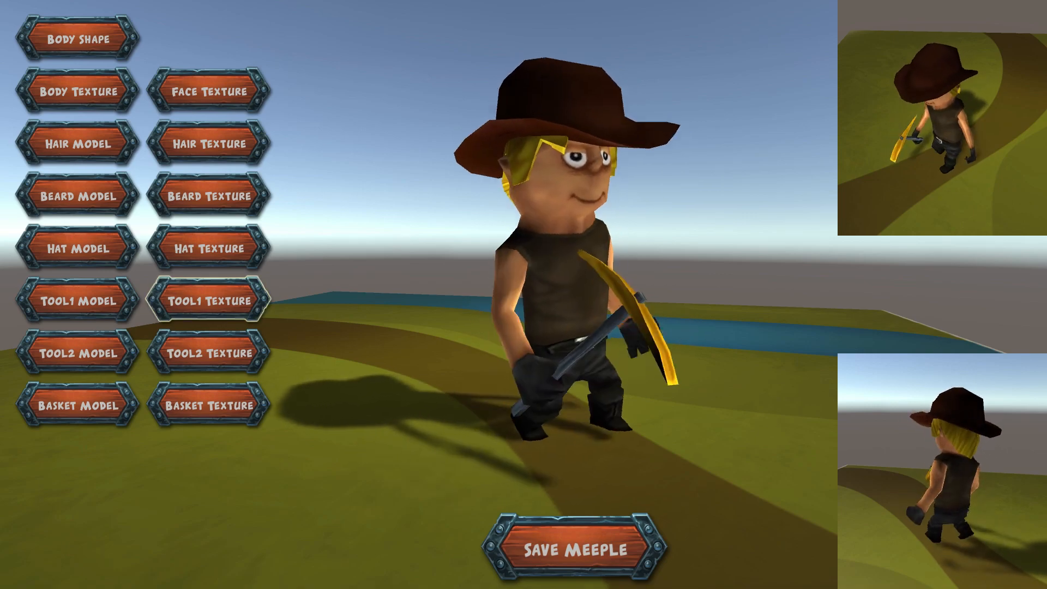
- Add a woven back basket, a dark grey mohawk and a grey shirt
left_click(81, 406)
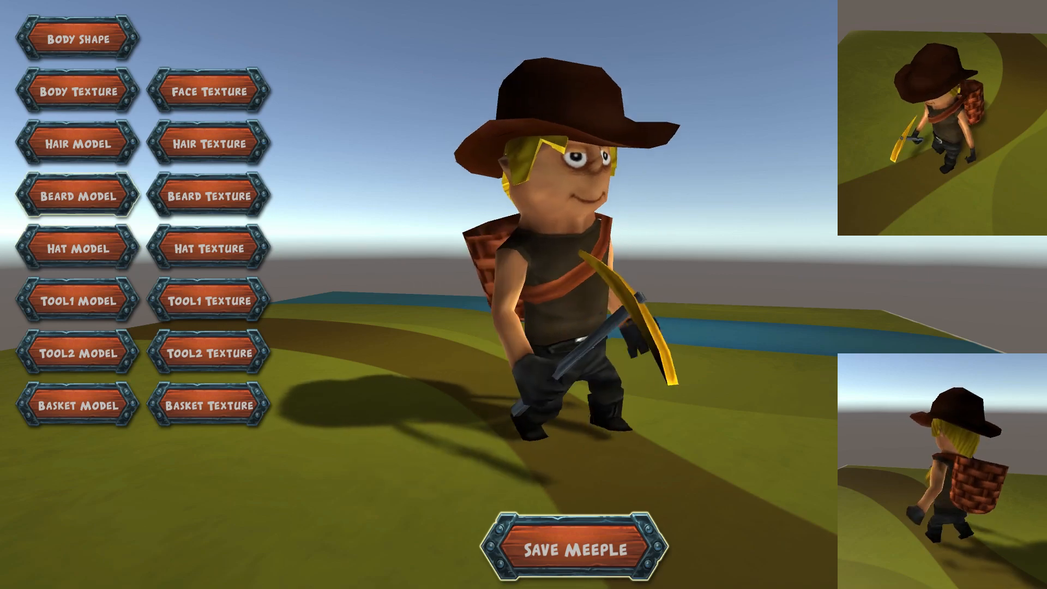
left_click(80, 142)
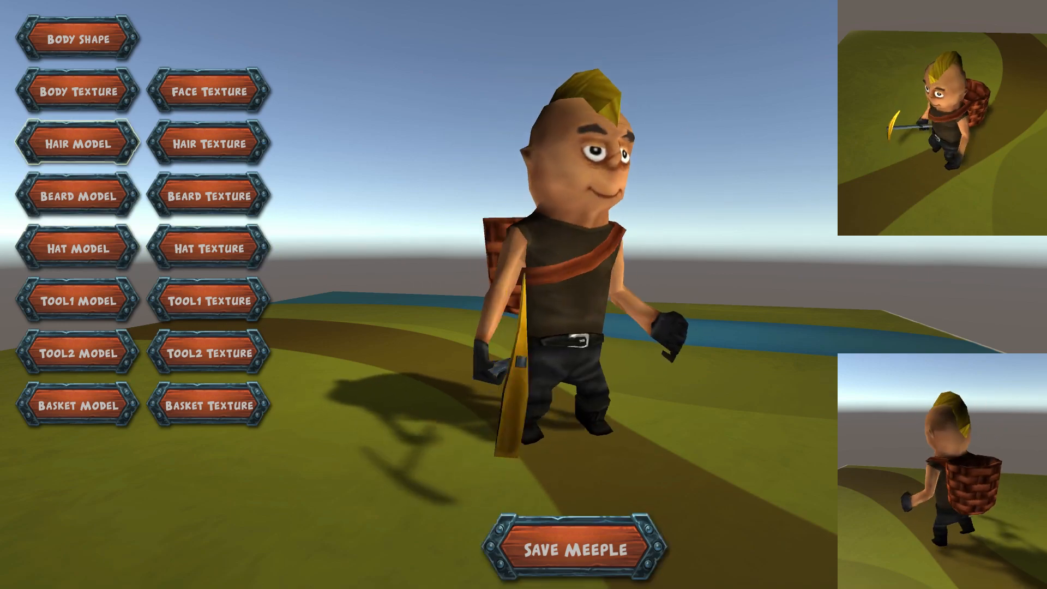
left_click(205, 143)
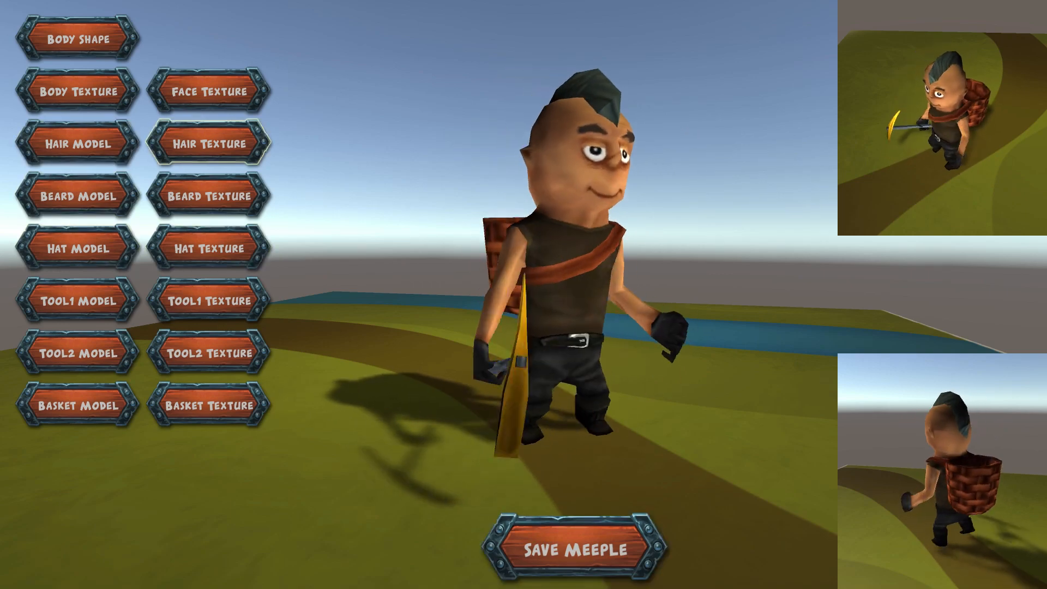
left_click(80, 92)
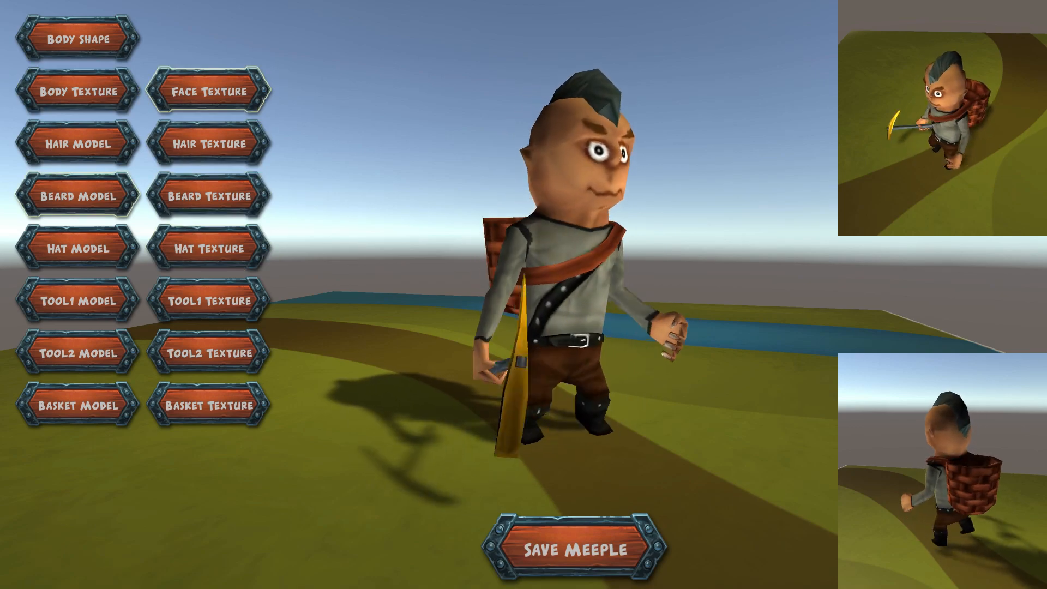
left_click(81, 196)
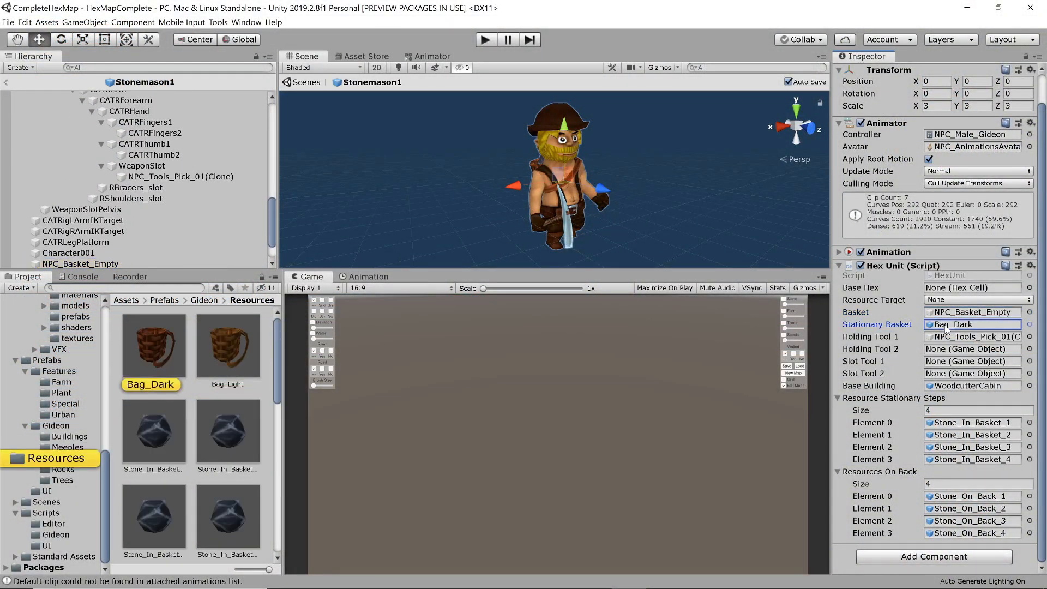
- From the Meeples folder, inspect Stone_On_Back_1 to _4 in Stonemason3's basket
left_click(54, 426)
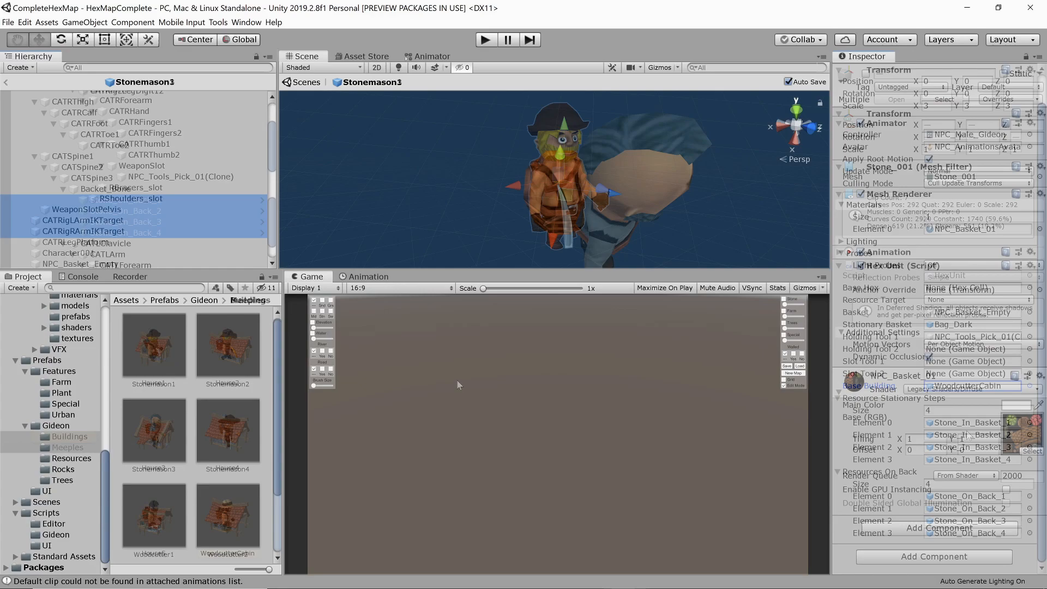
left_click(125, 200)
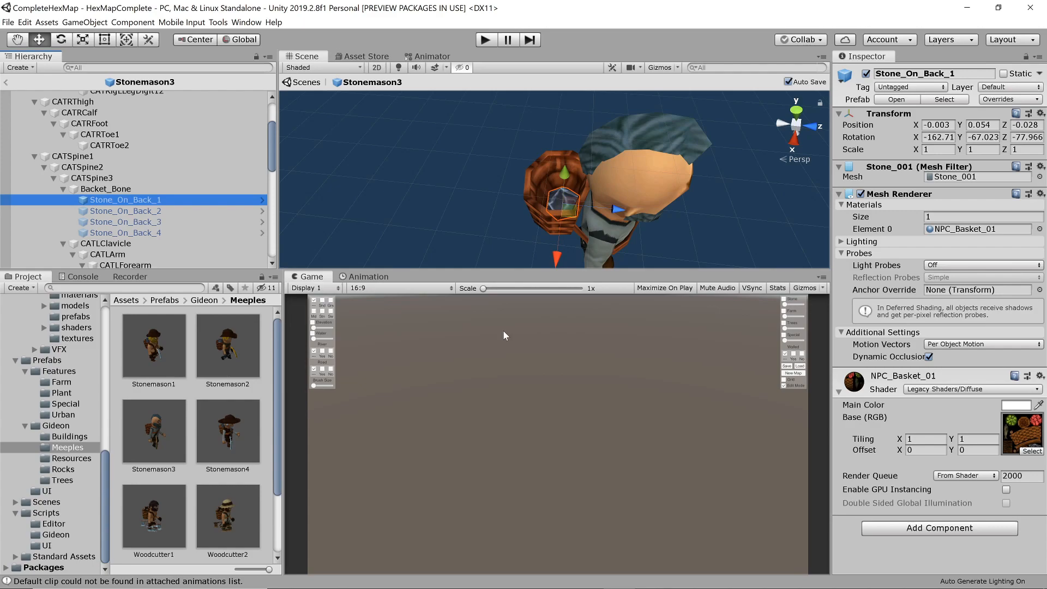
left_click(125, 210)
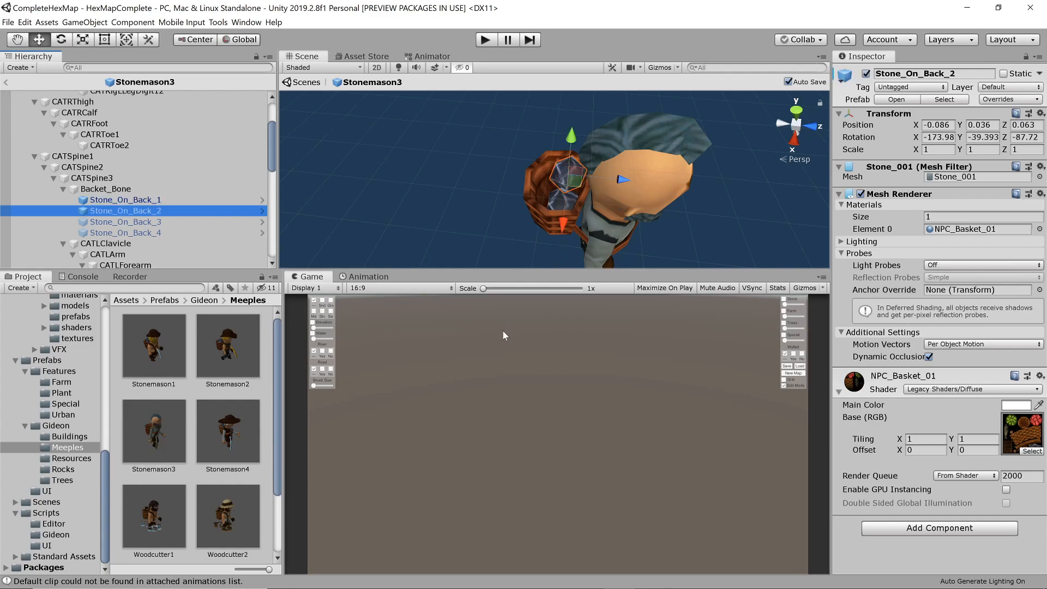
left_click(125, 221)
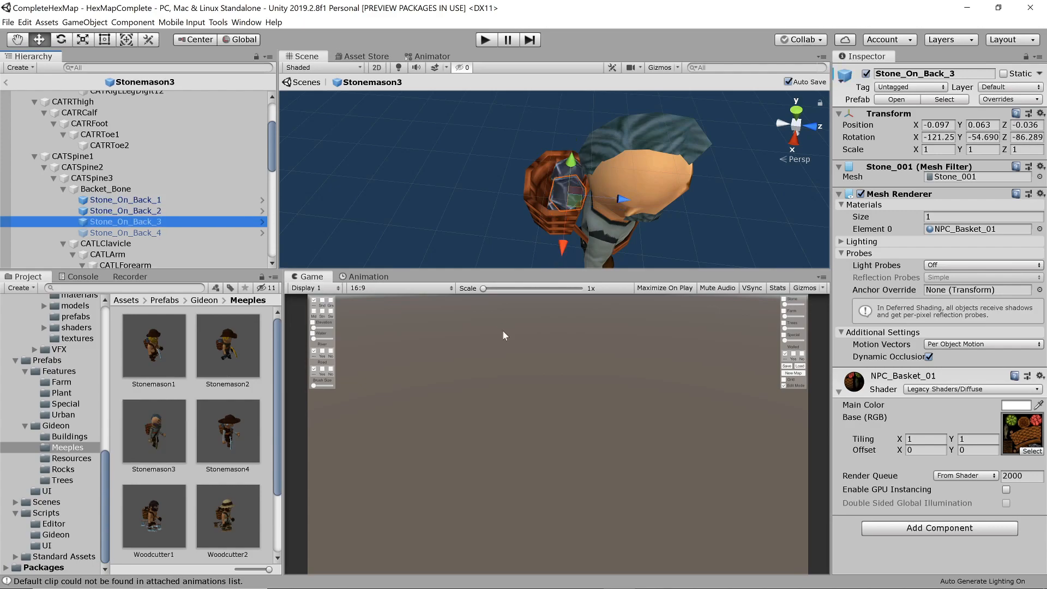
left_click(125, 232)
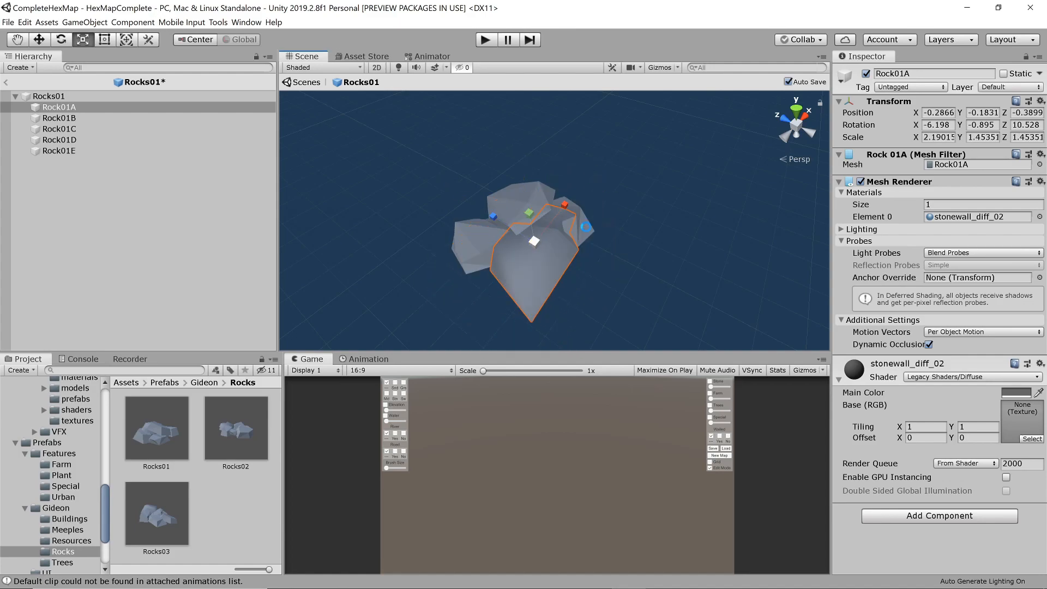
- Open the Rocks02 and Rocks03 rock pile prefabs, each built from five rock pieces
left_click(235, 428)
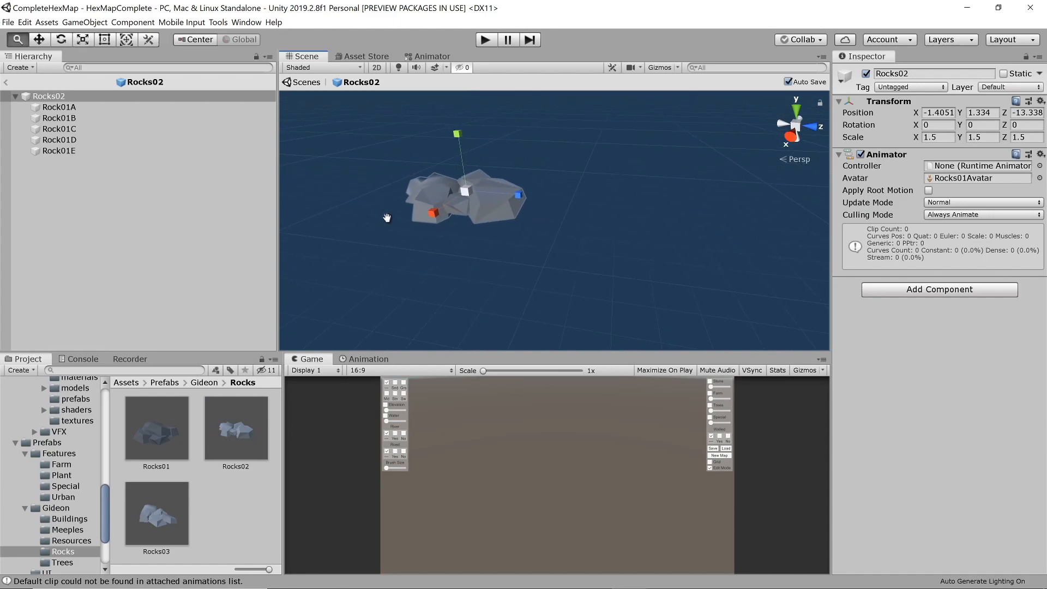
left_click(155, 513)
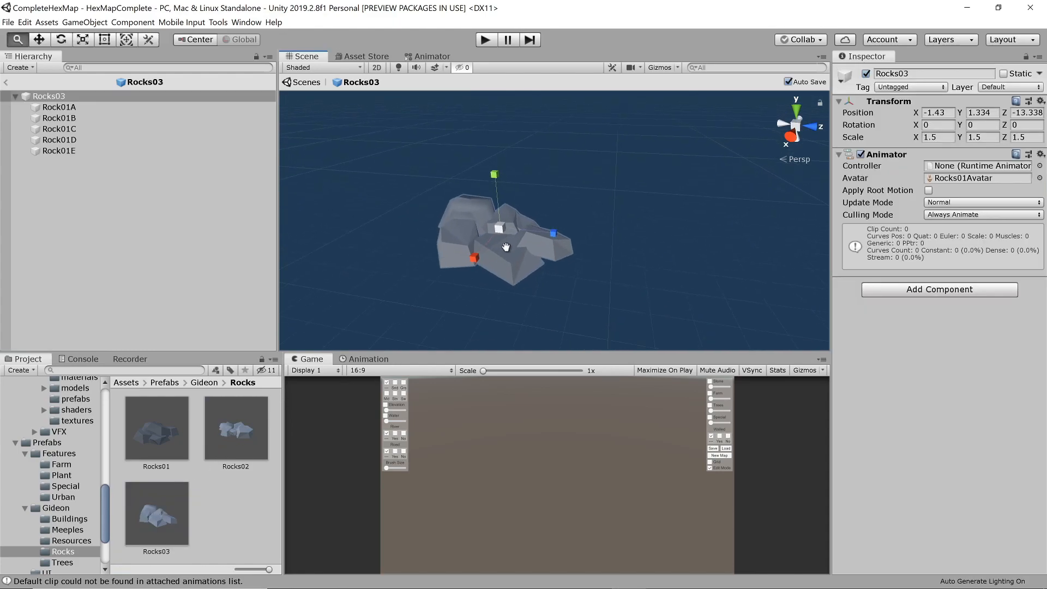
left_click(59, 107)
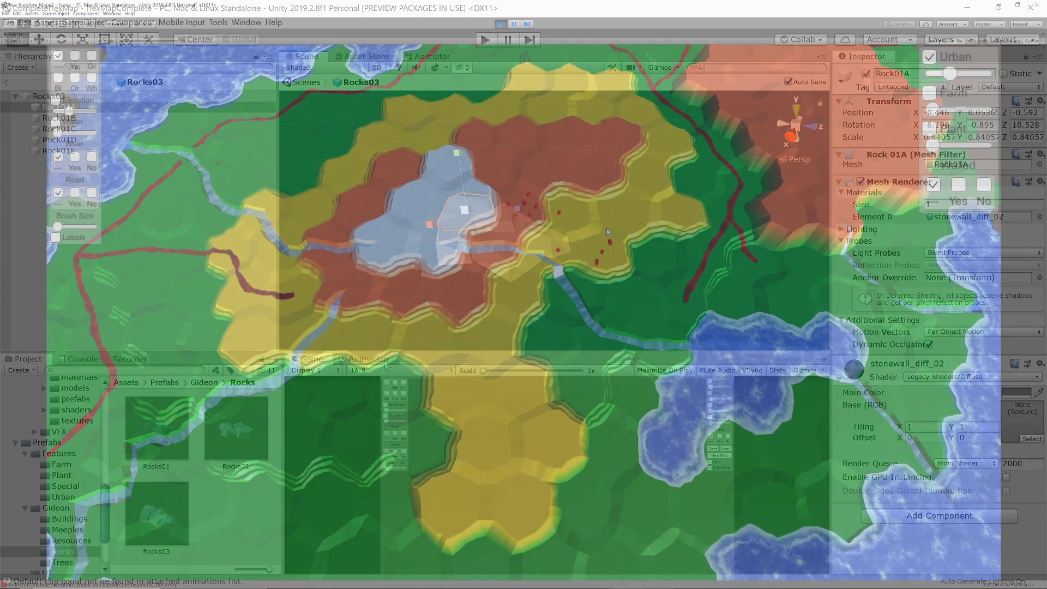
- Paint urban buildings on green hexes, then paint farms at maximum density
left_click(486, 39)
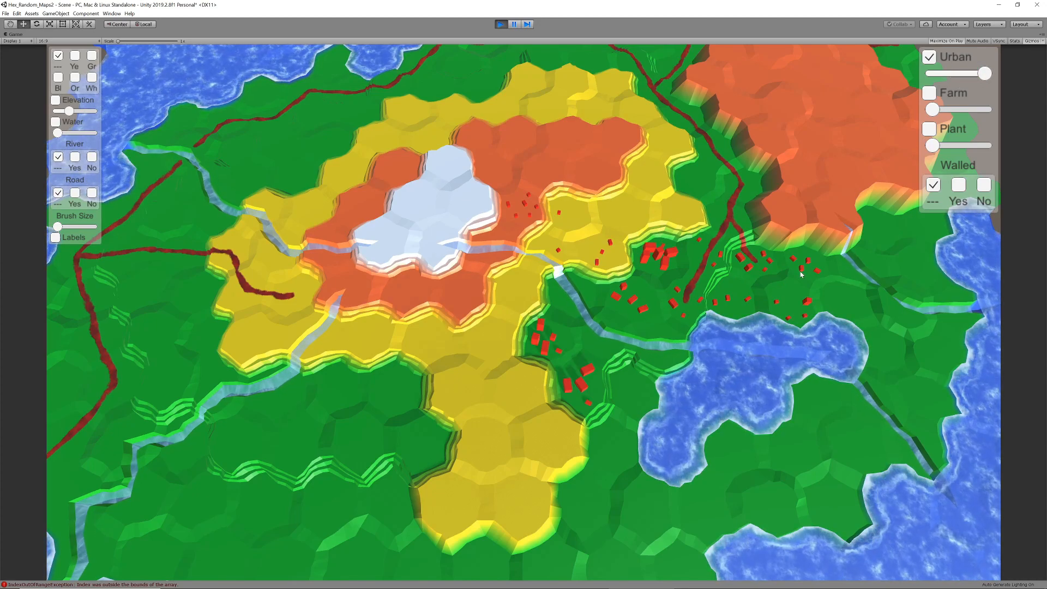
left_click(930, 56)
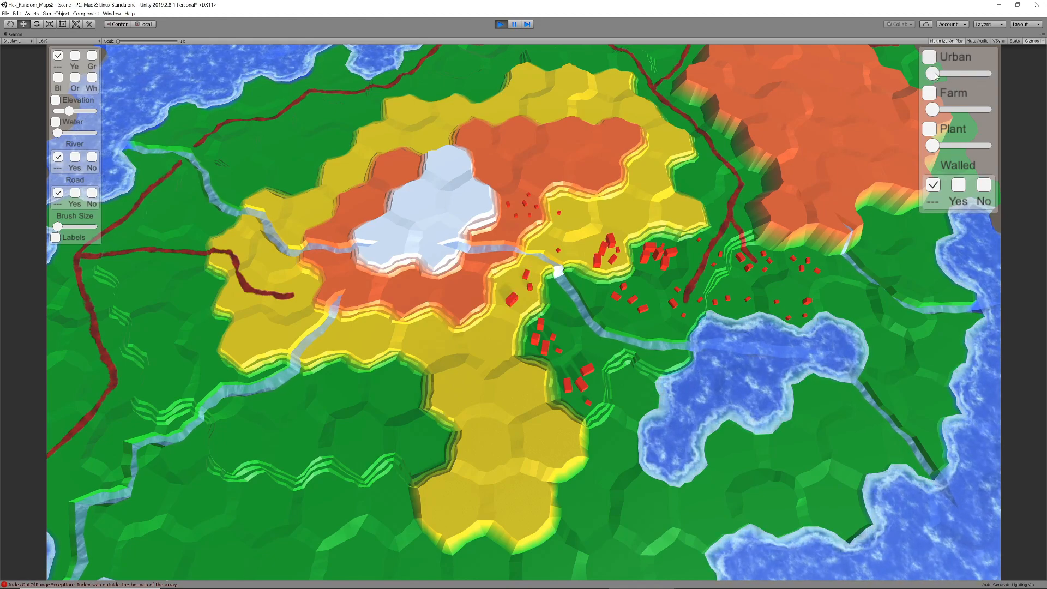
left_click(930, 93)
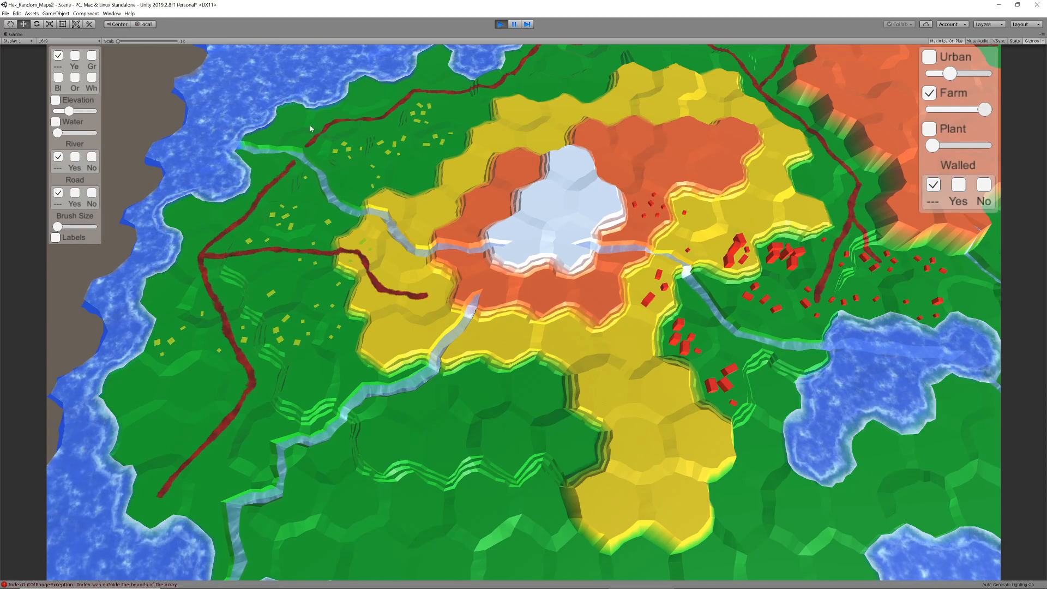
left_click(928, 128)
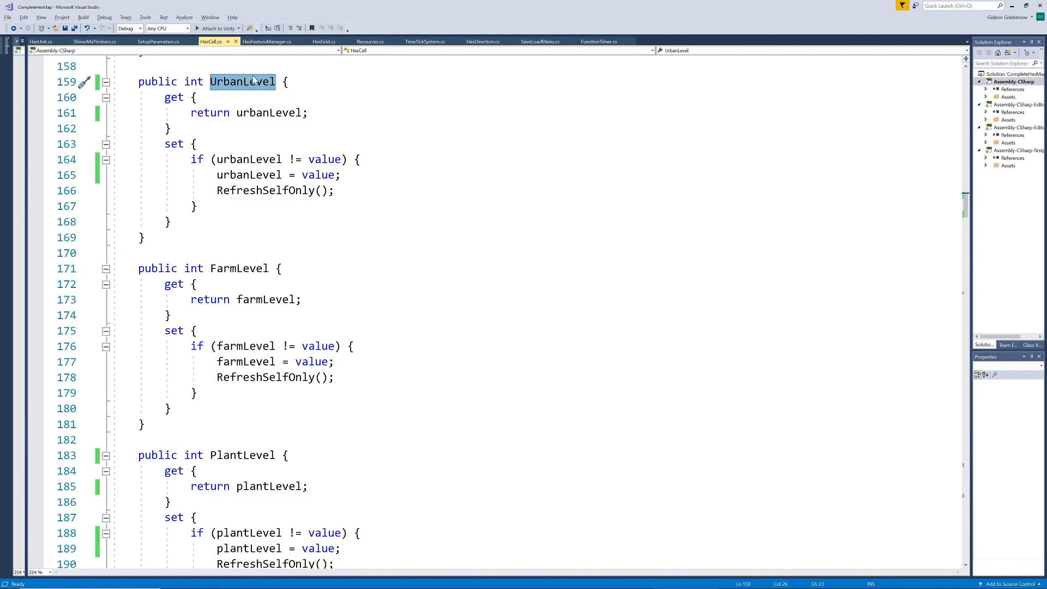
- Rename UrbanLevel to StoneLevel across all files and urbanLevel to stoneLevel
type("S")
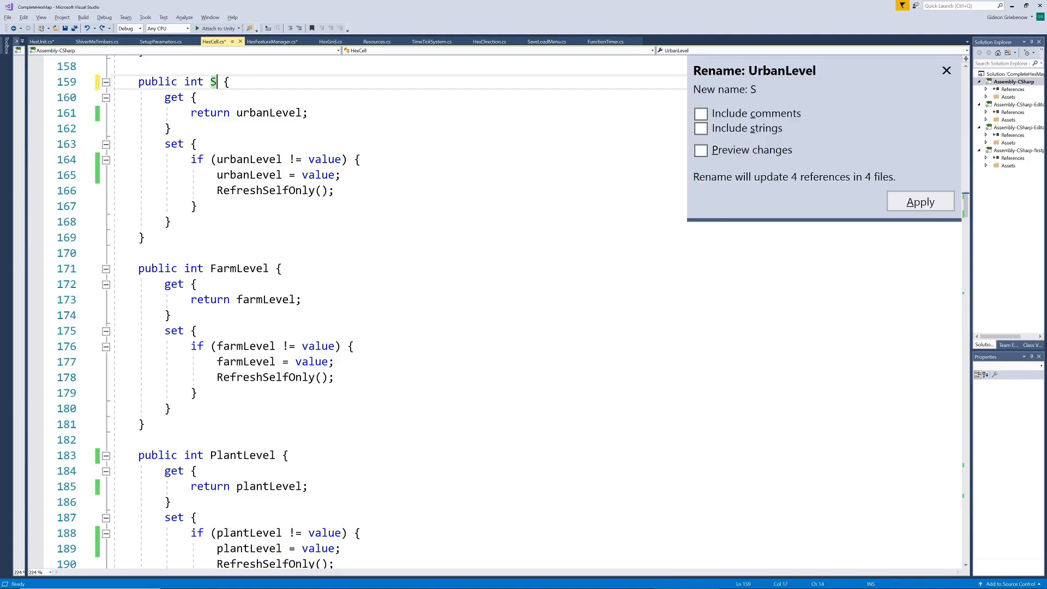
type("toneLevel")
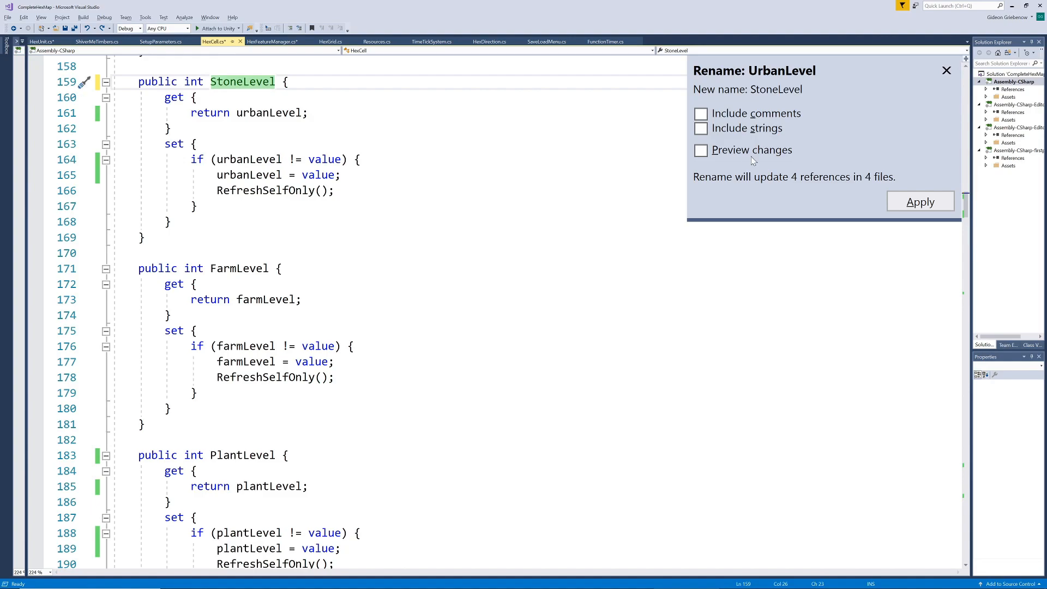
mouse_move(802, 187)
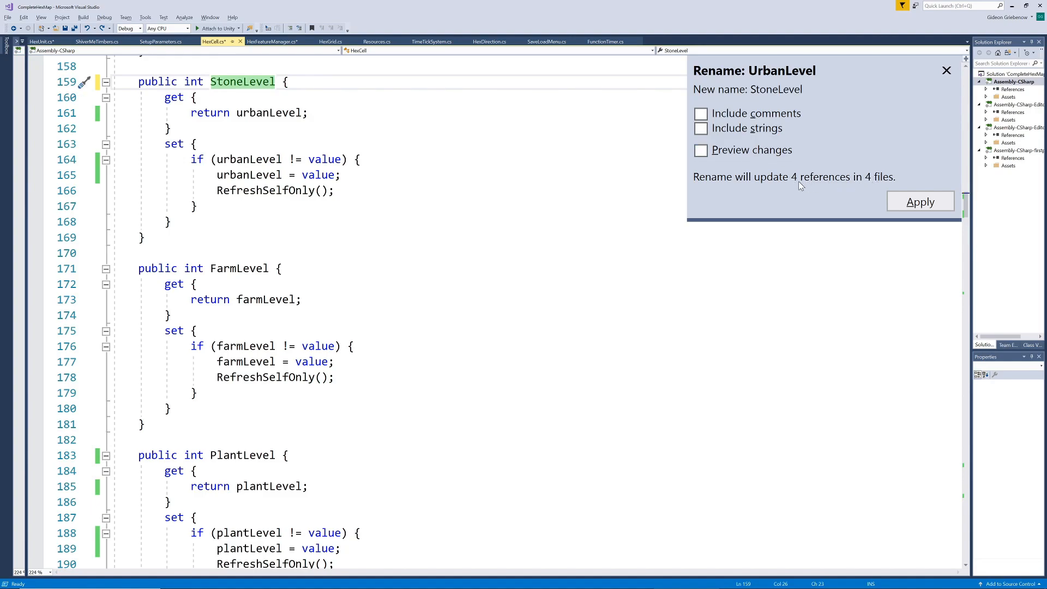
left_click(919, 201)
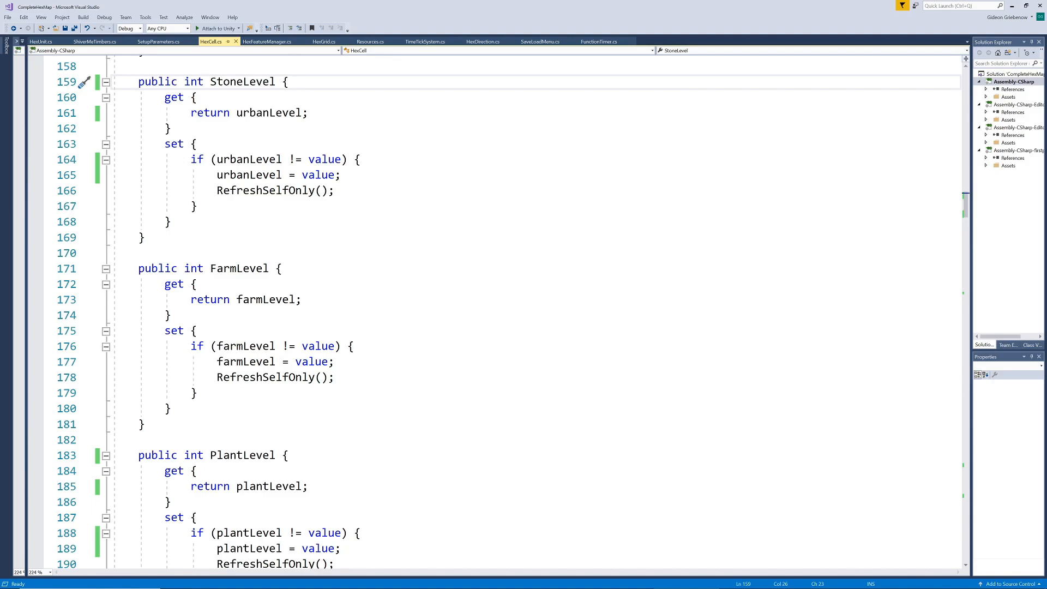
double_click(268, 112)
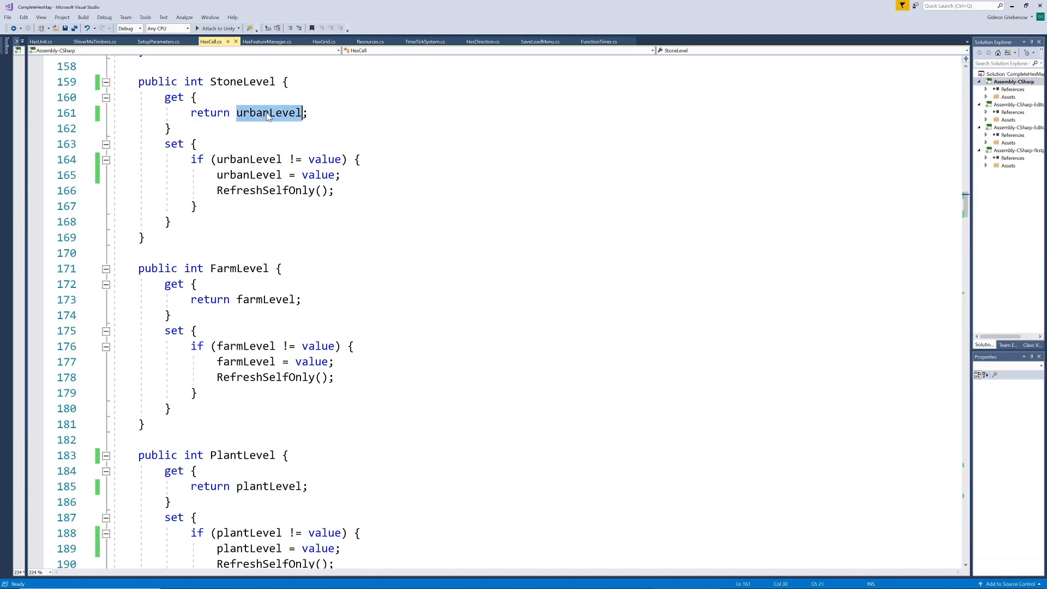
type("stone")
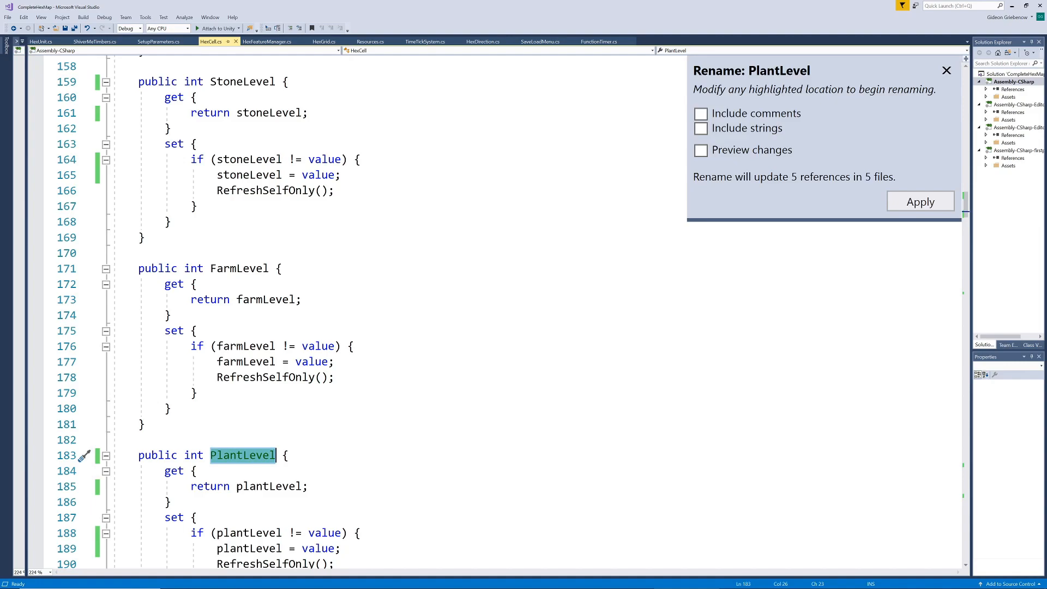
- Rename PlantLevel to TreesLevel across all files and begin renaming plantLevel to treesLevel
type("Trees")
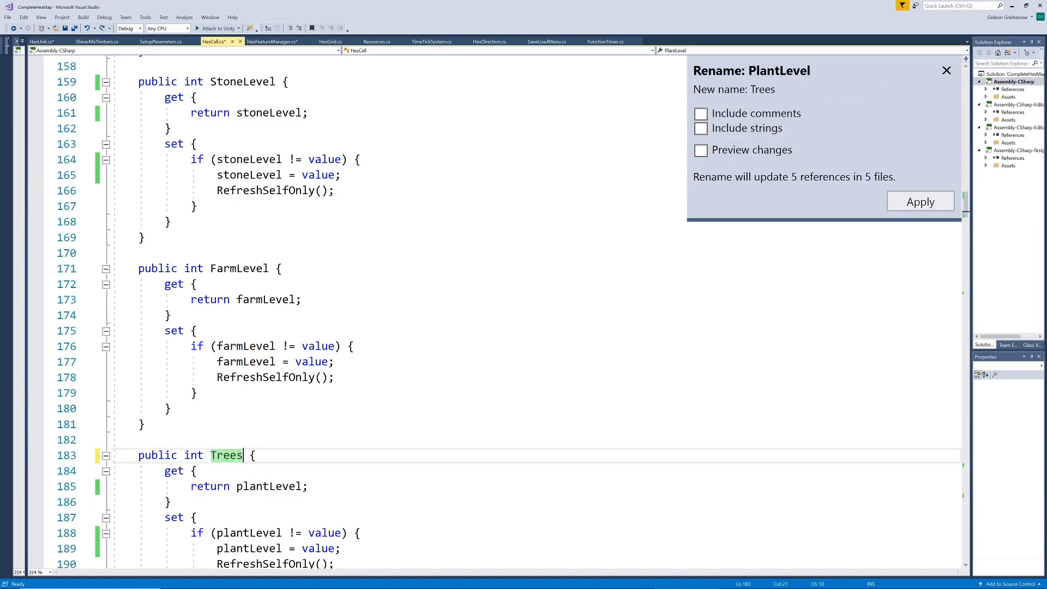
type("Level")
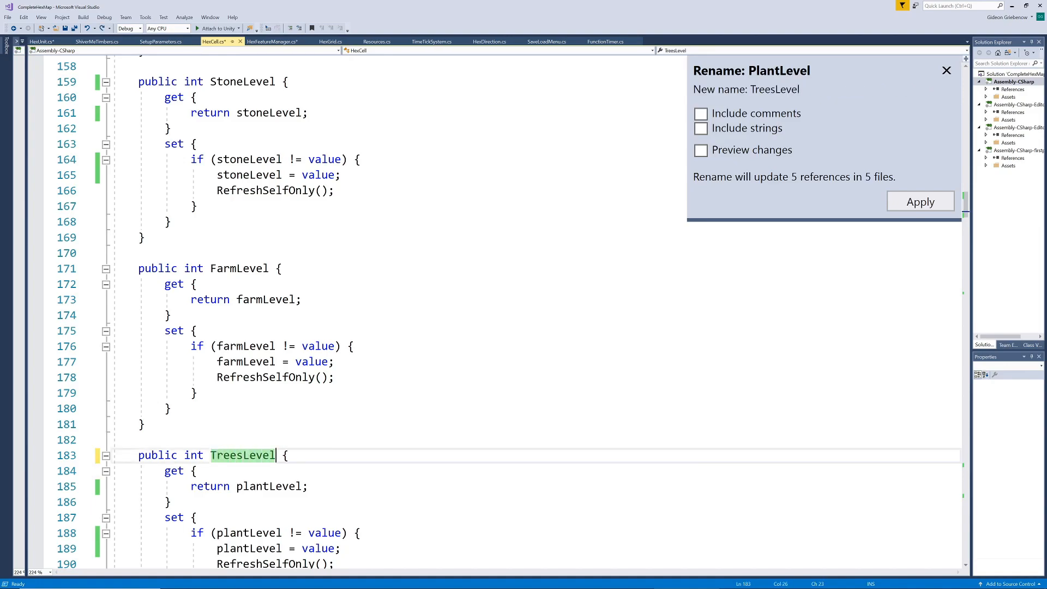
left_click(919, 201)
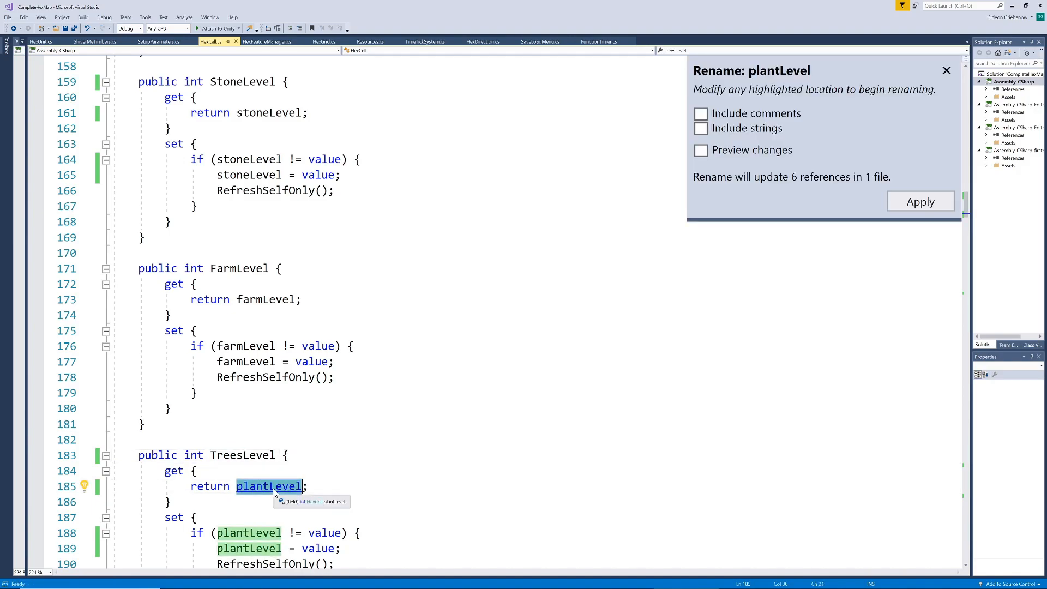
type("treesLeve")
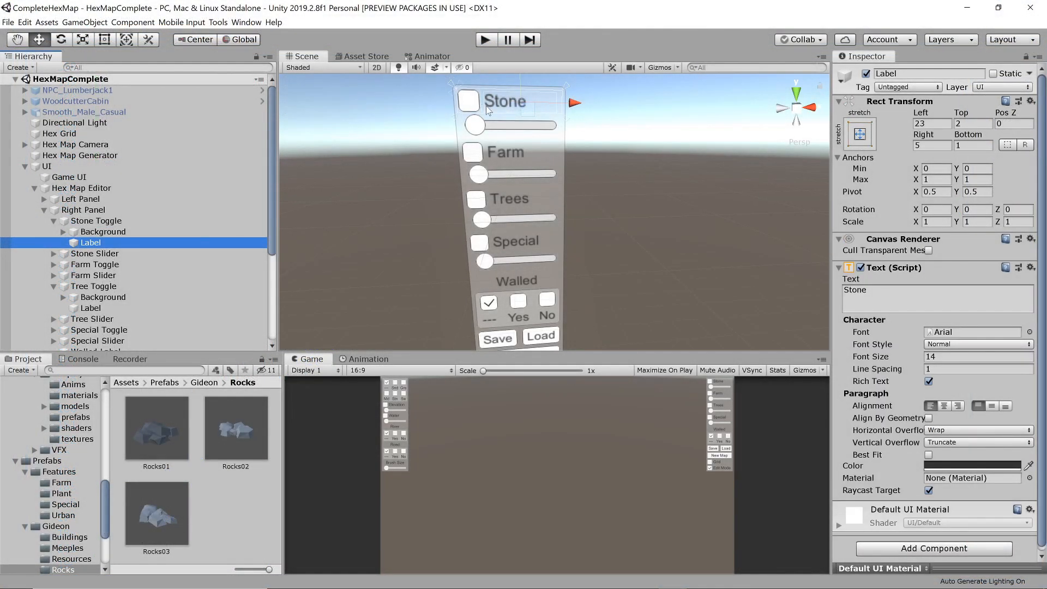
- Check the Trees toggle label's text, then browse the Prefabs folder
left_click(95, 286)
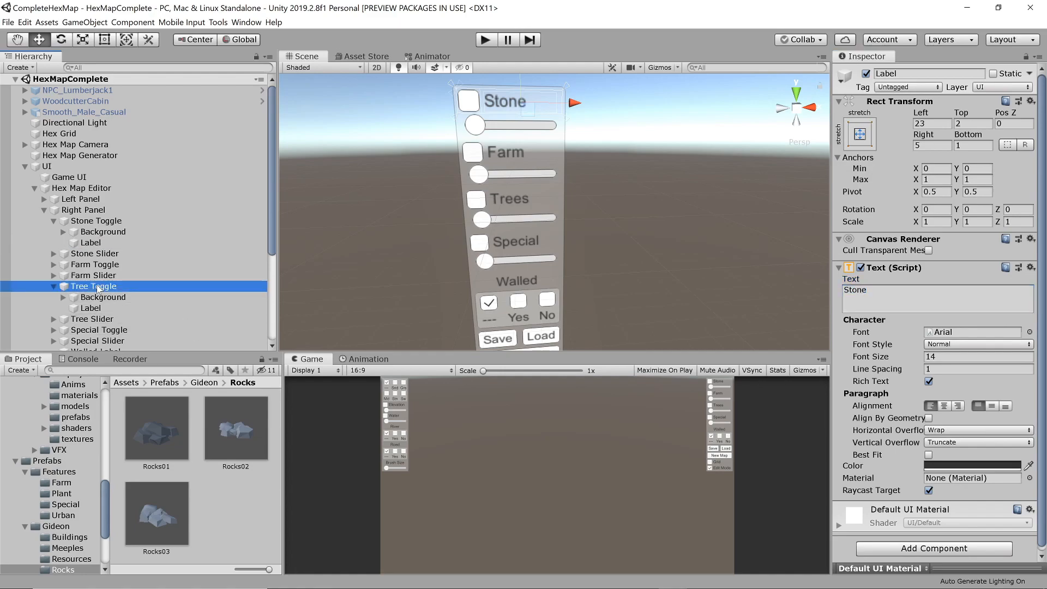
left_click(90, 307)
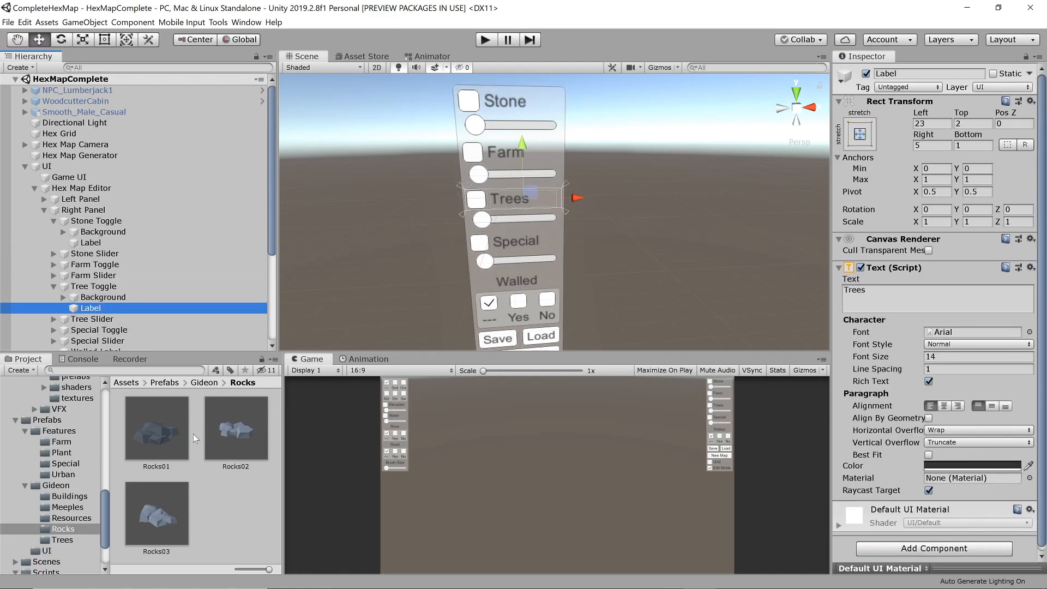
left_click(47, 420)
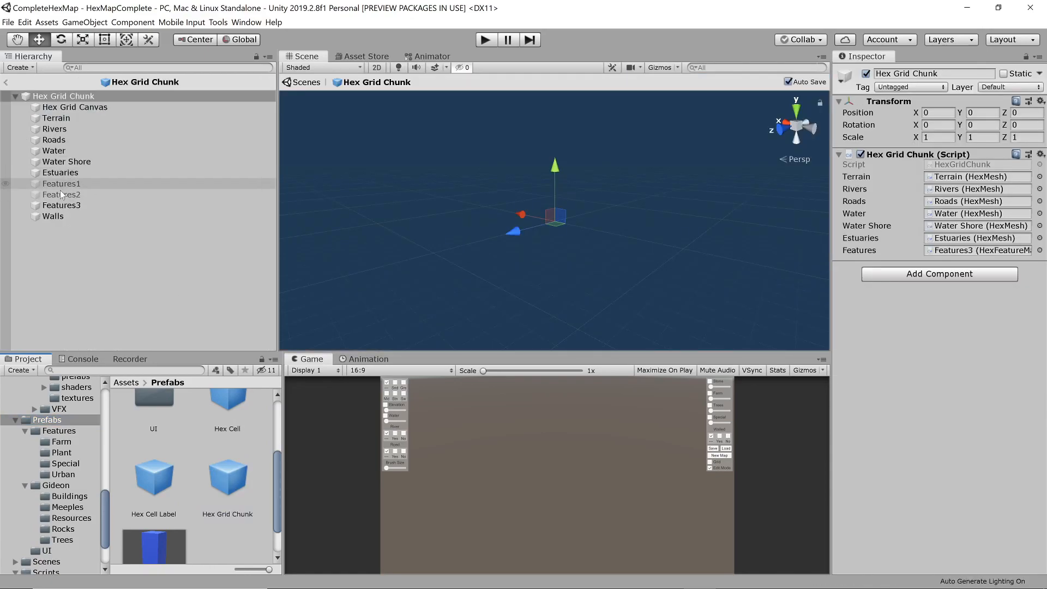
- Review Features3's Rocks01–03 stone collections, then switch to HexUnit.cs
left_click(62, 205)
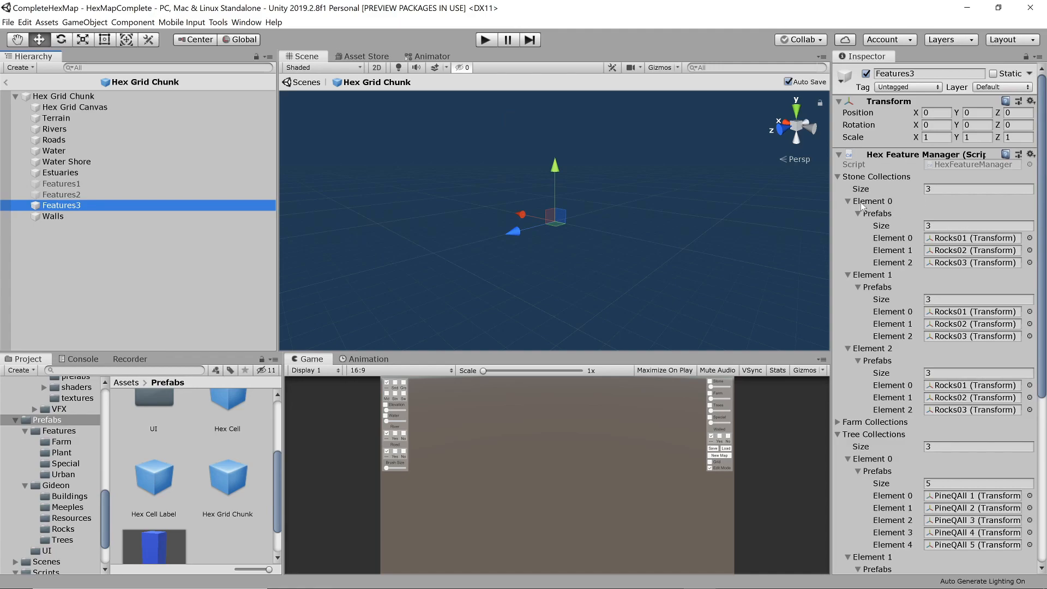
left_click(972, 238)
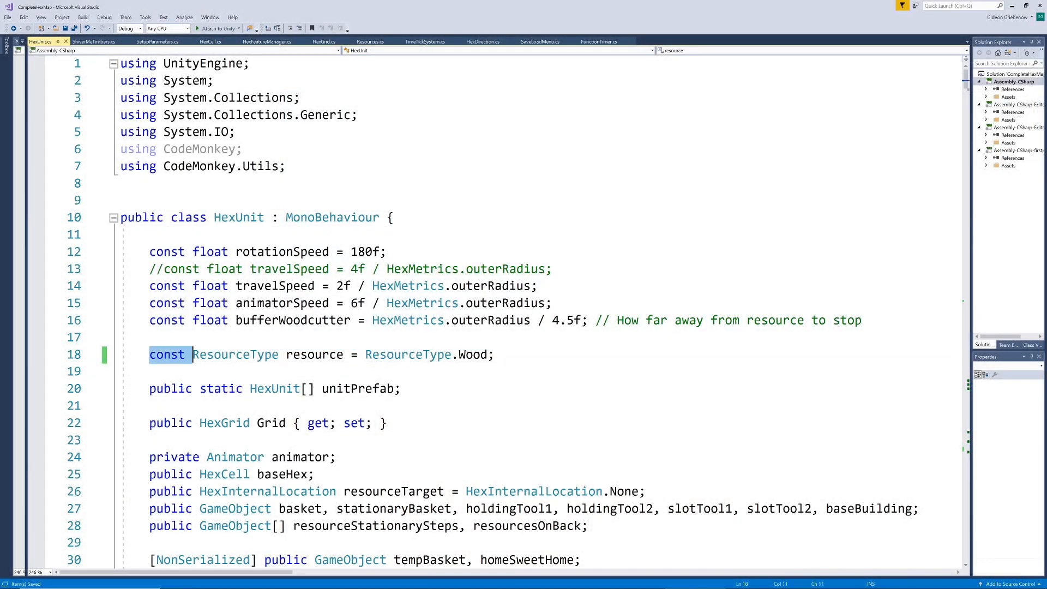
- Comment out the Wood resource constant and add a copy set to ResourceType.Stone
double_click(314, 355)
type("//")
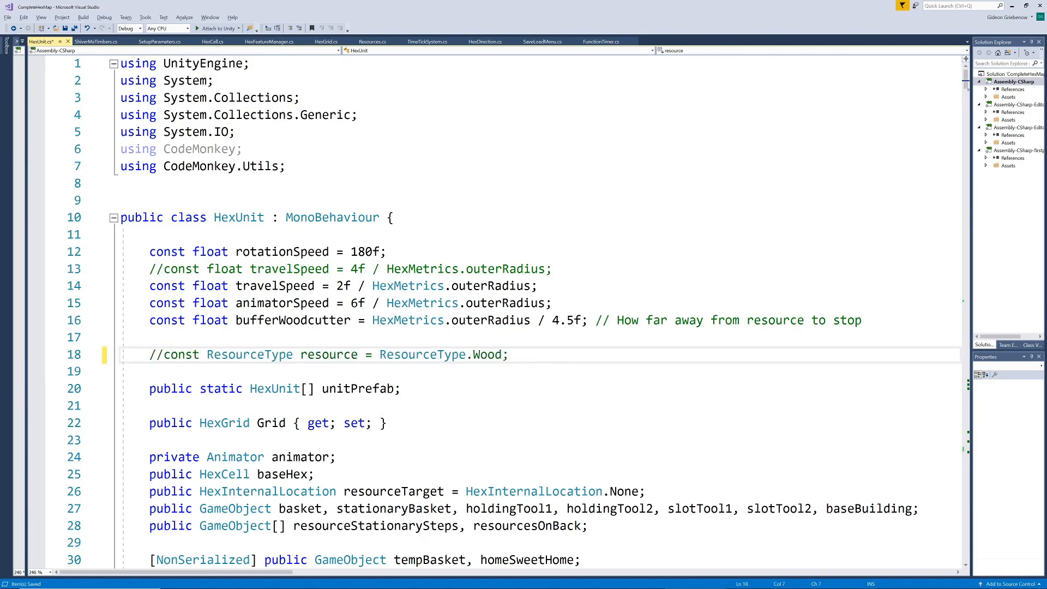
type("const ResourceType resource = ResourceType.Wood;")
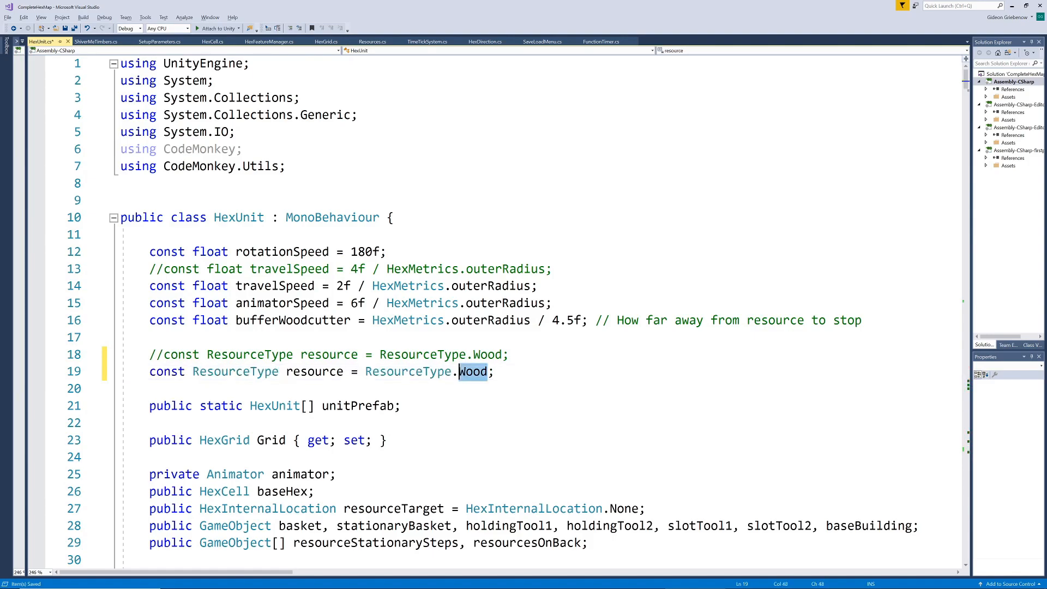
type("Stone")
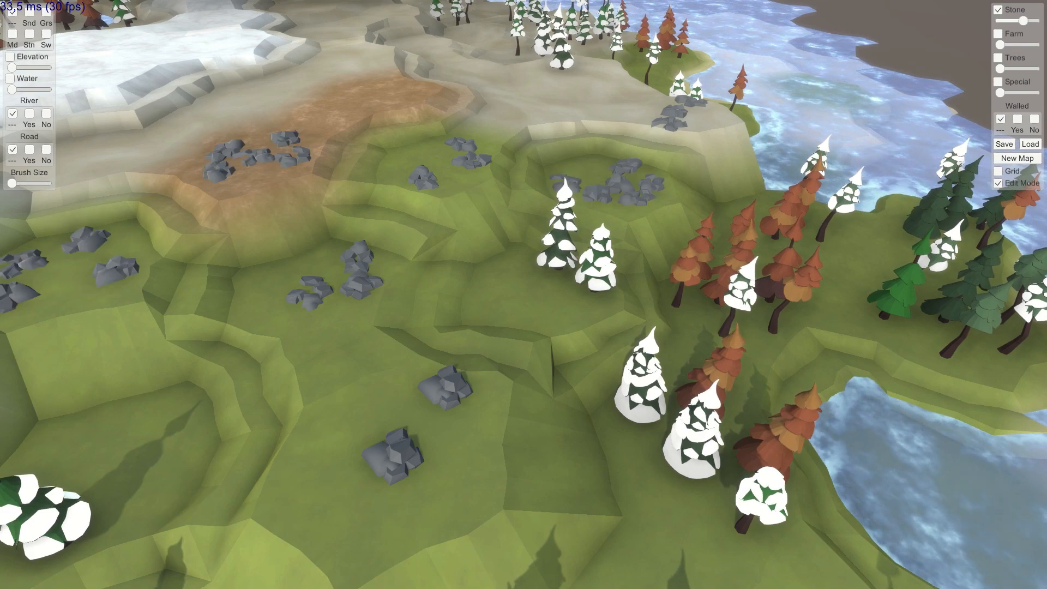
- Run the rock-pile hex map, then view the Stone resource specs in SetupParameters.cs
left_click(374, 90)
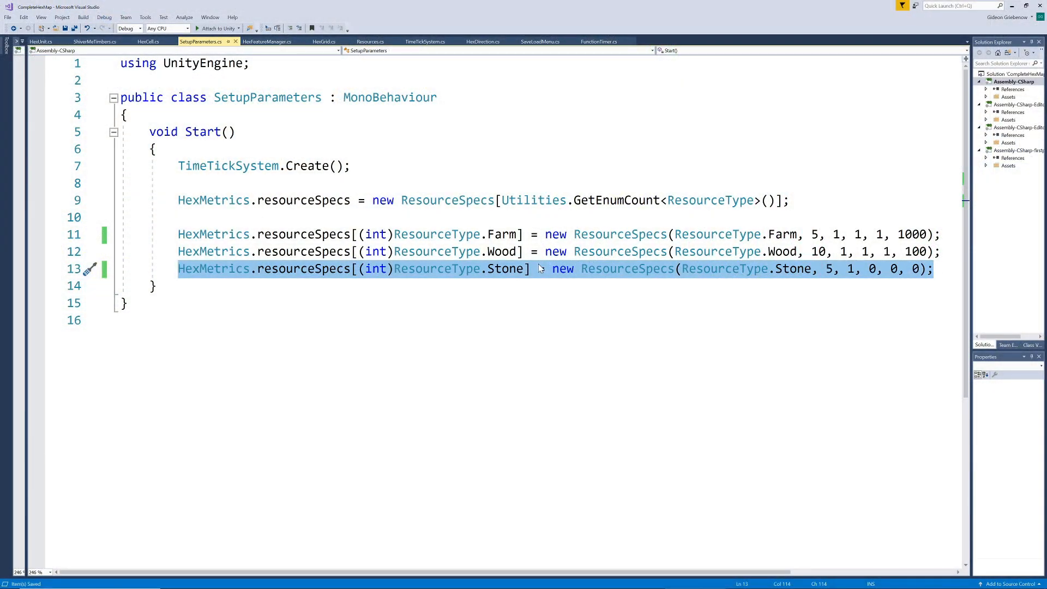
- Select the 'Define feature info' code in HexFeatureManager's AddFeature method
left_click(267, 41)
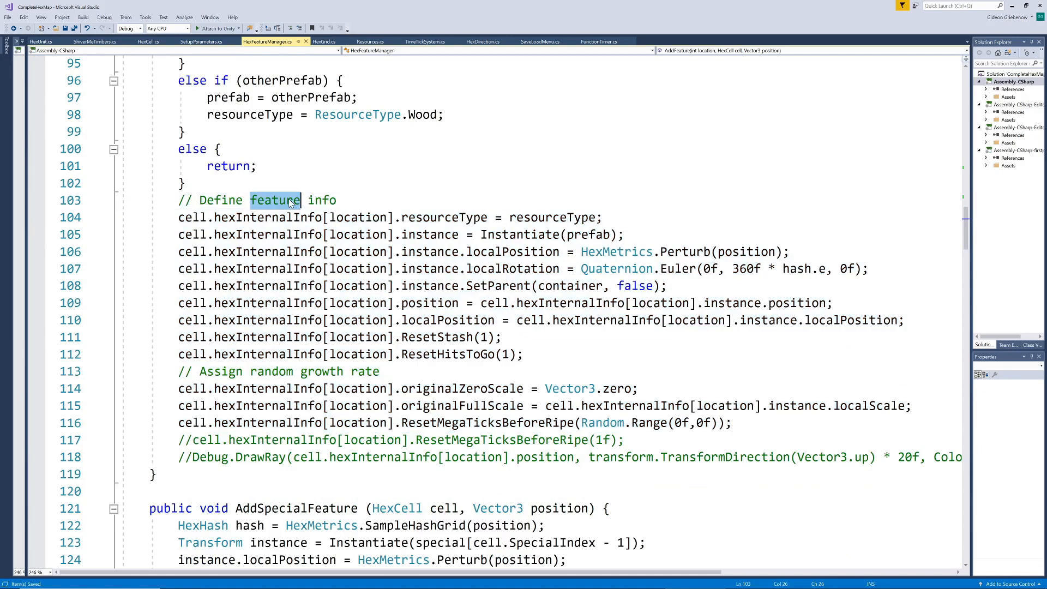
double_click(268, 217)
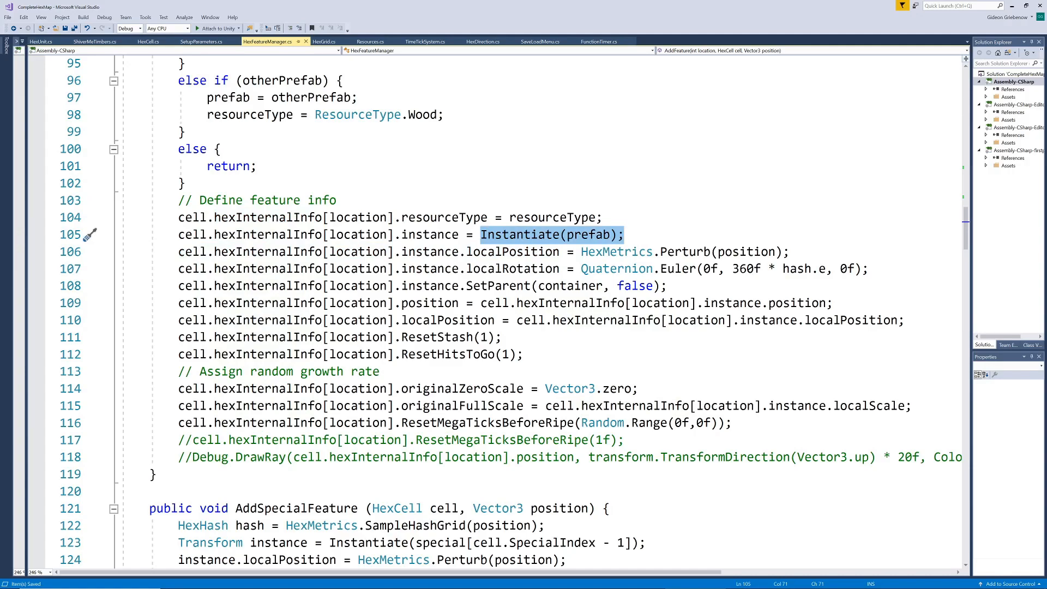
mouse_move(467, 439)
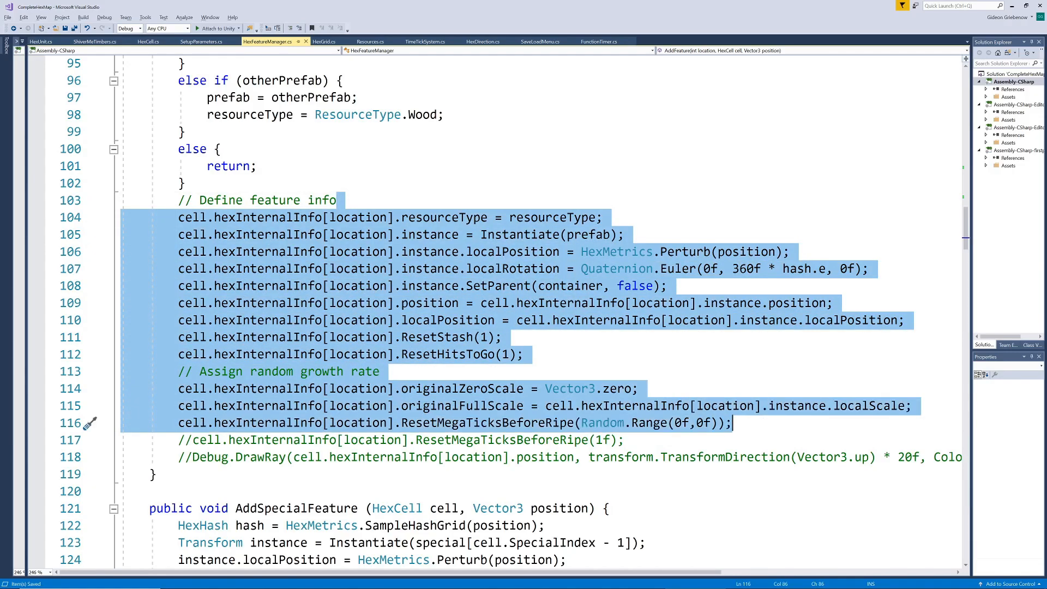
left_click(40, 42)
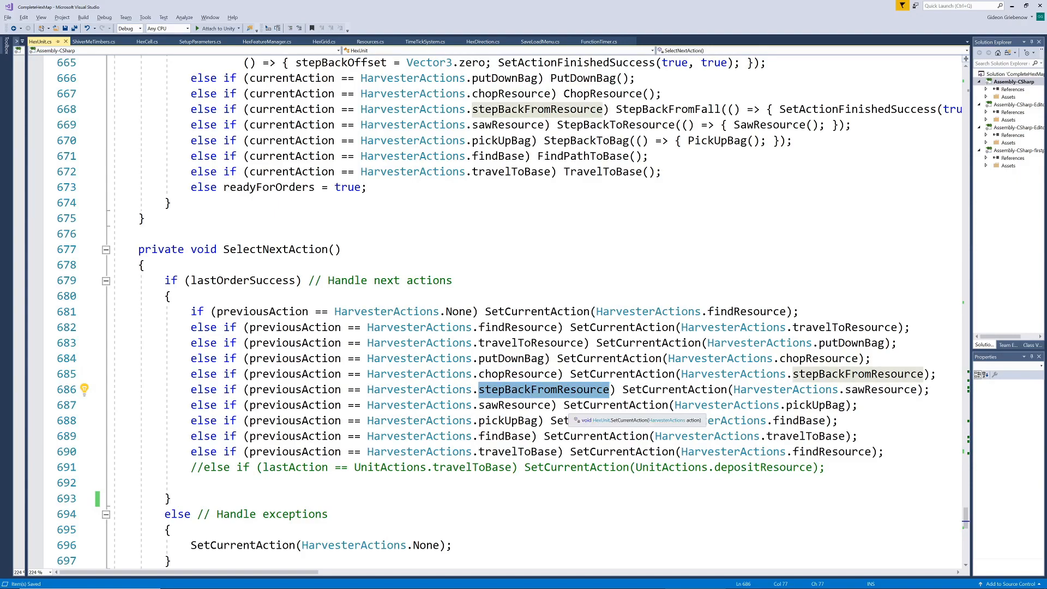
mouse_move(514, 420)
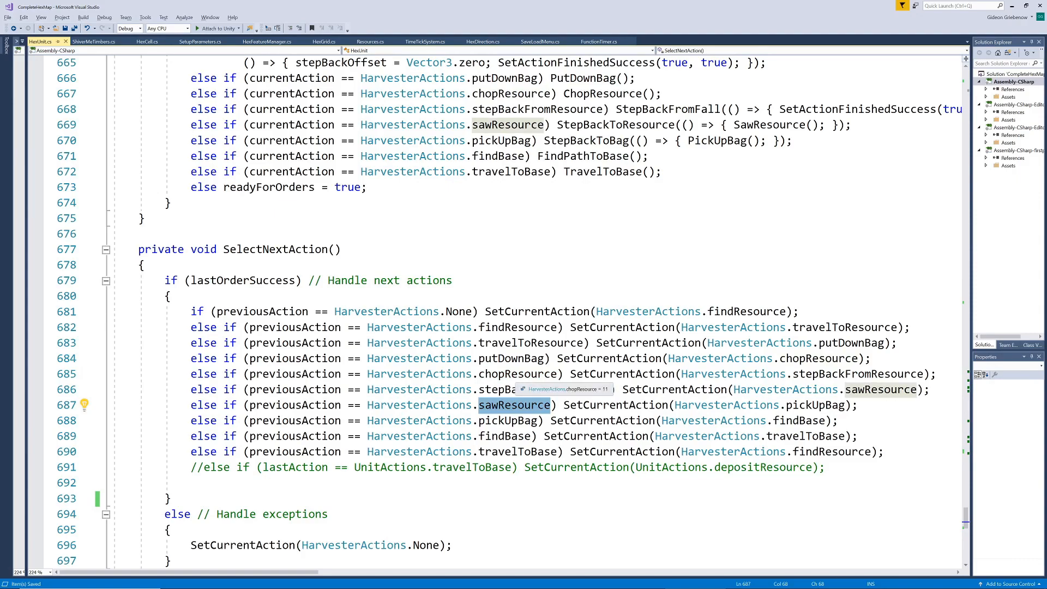
mouse_move(504, 411)
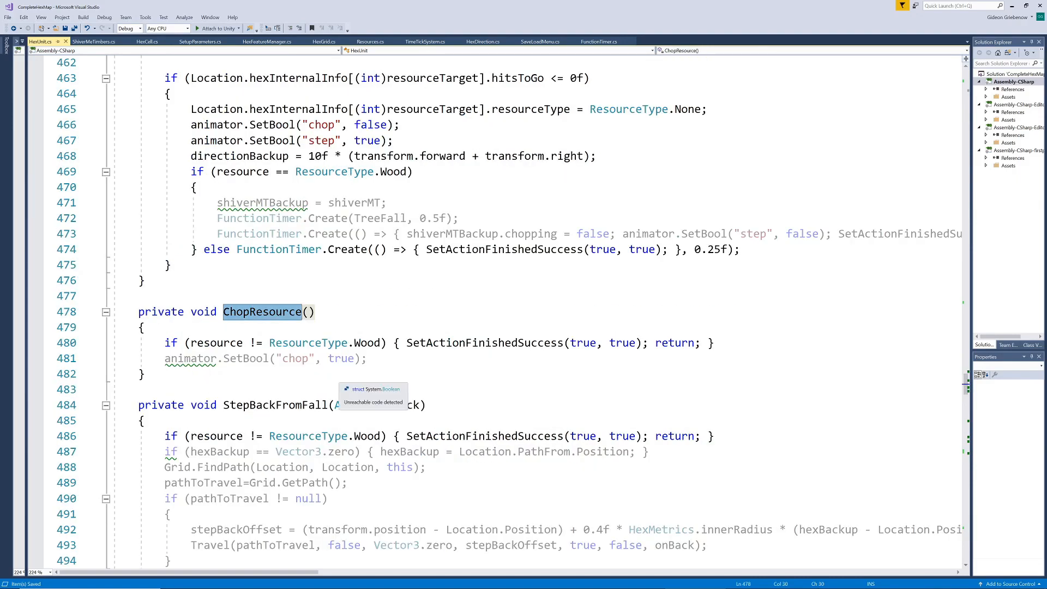
- Rename ChopResource to PrepareResource across all references
scroll("down", 3)
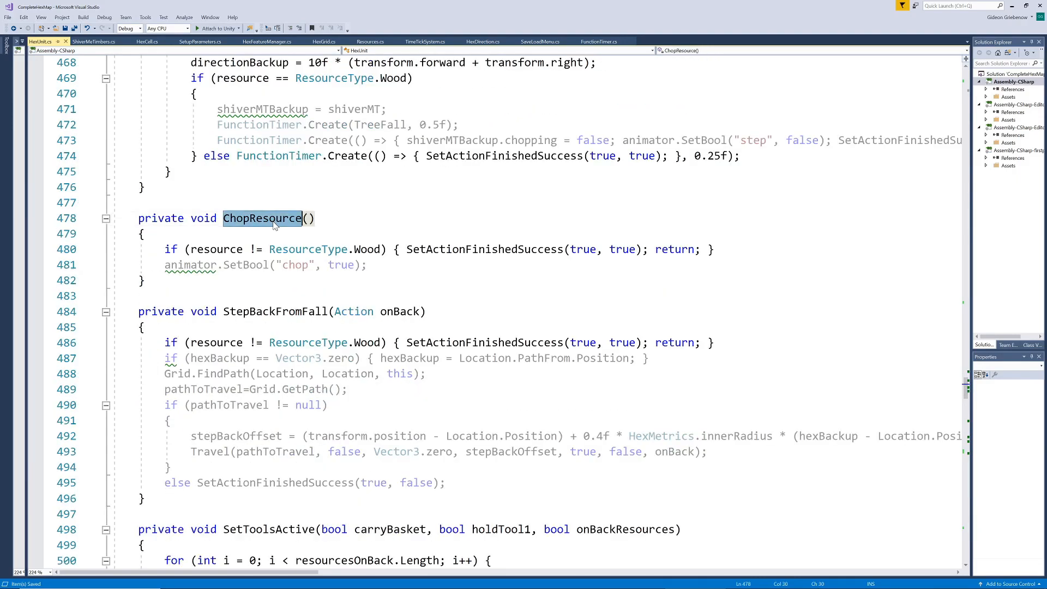
type("Prepare")
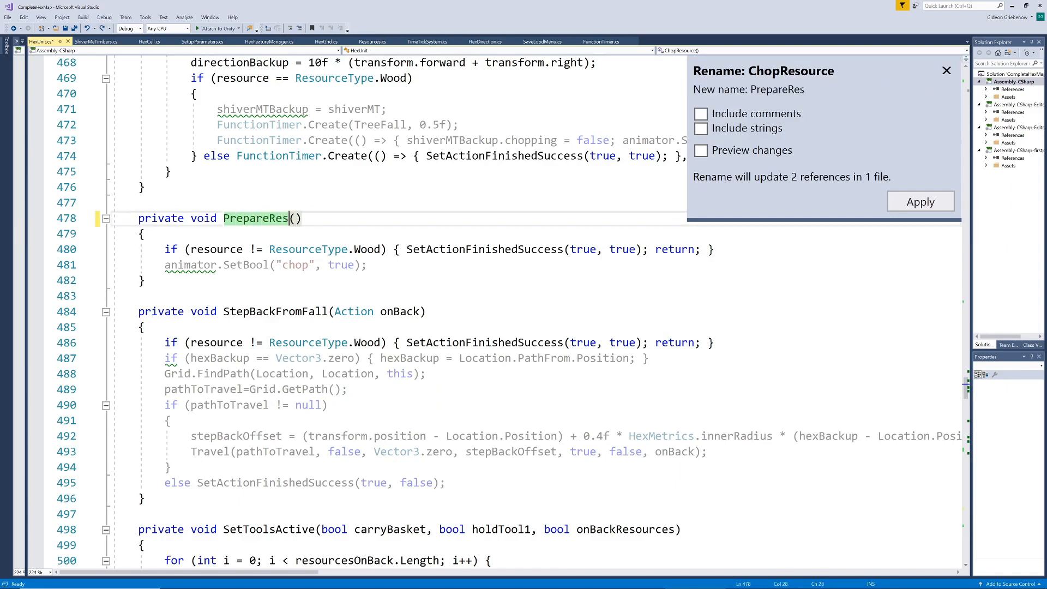
type("ourcs")
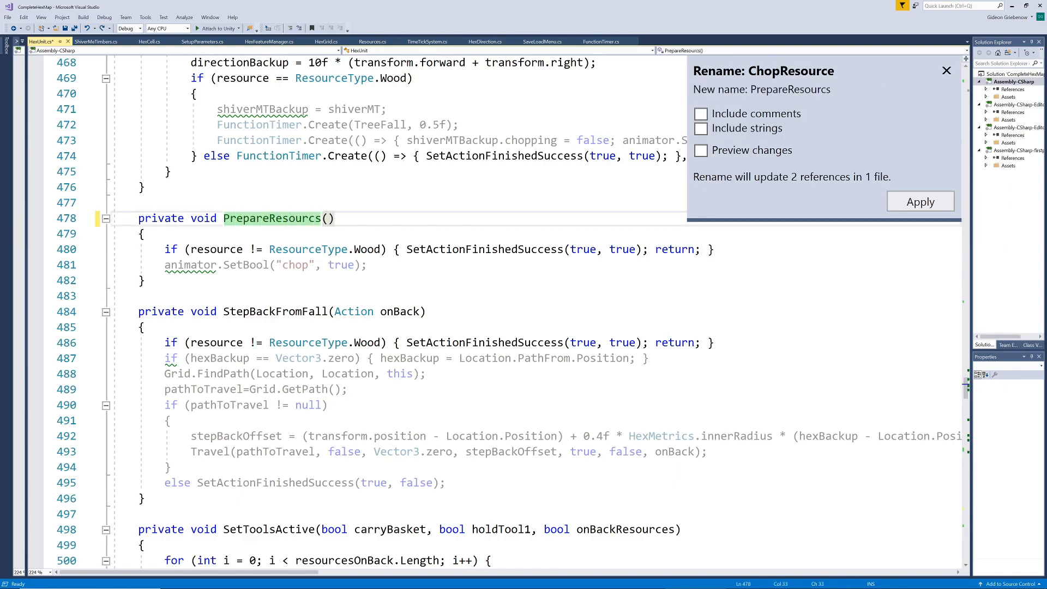
left_click(920, 202)
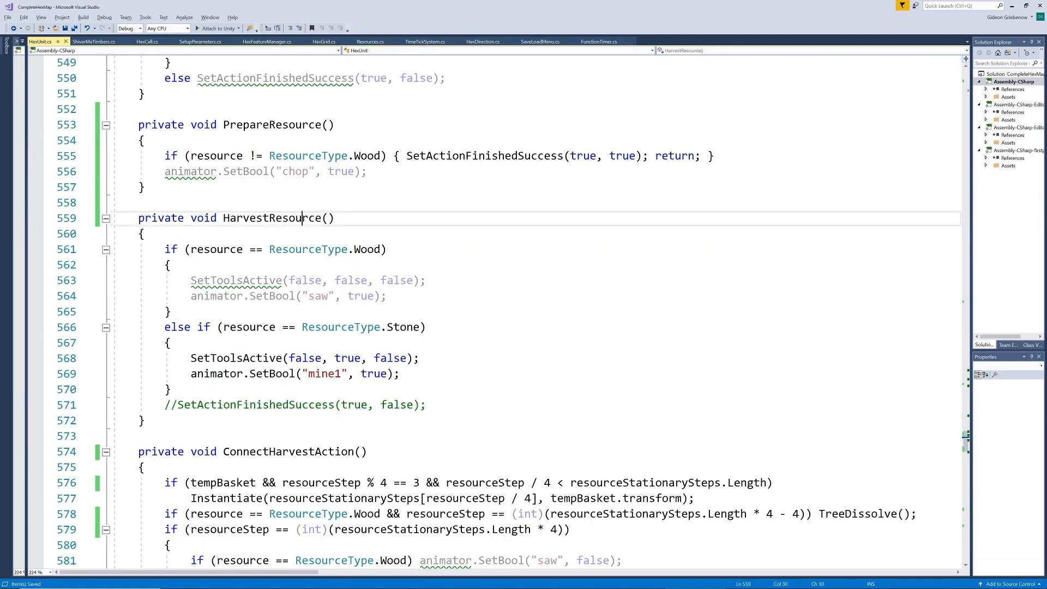
double_click(288, 452)
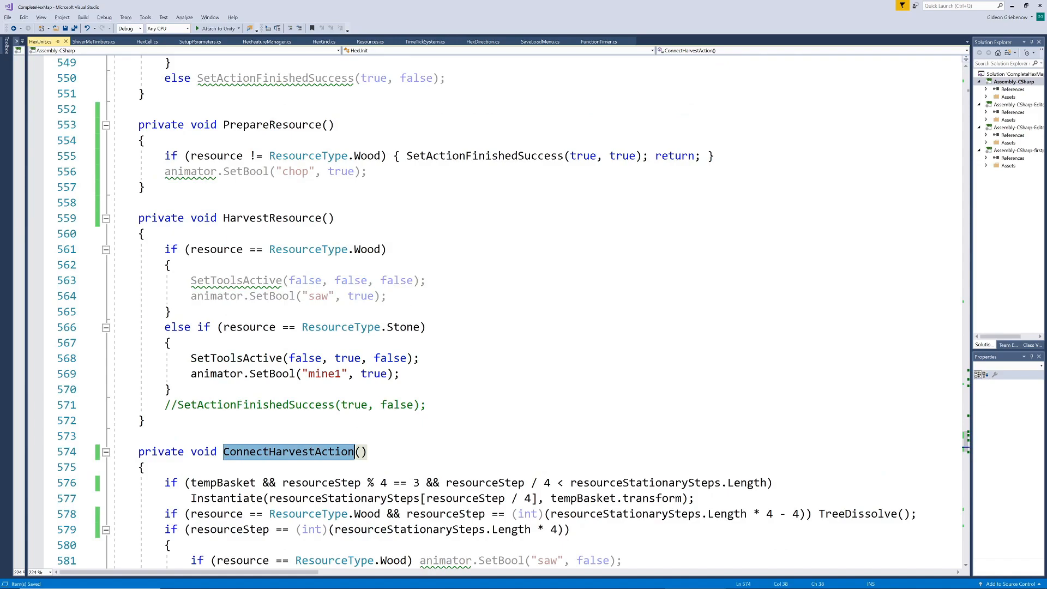
left_click(165, 156)
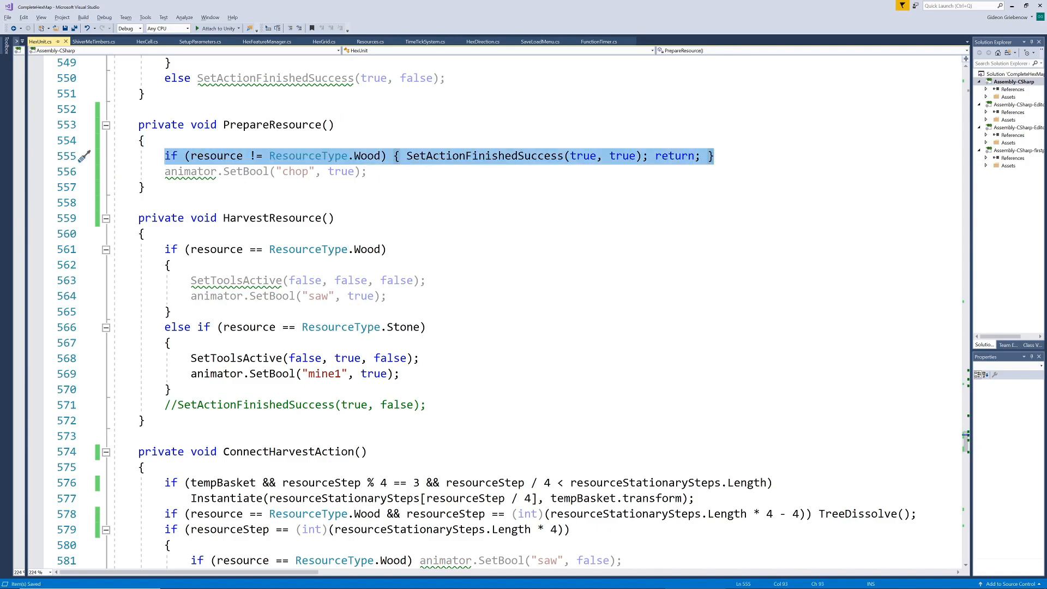
scroll("up", 3)
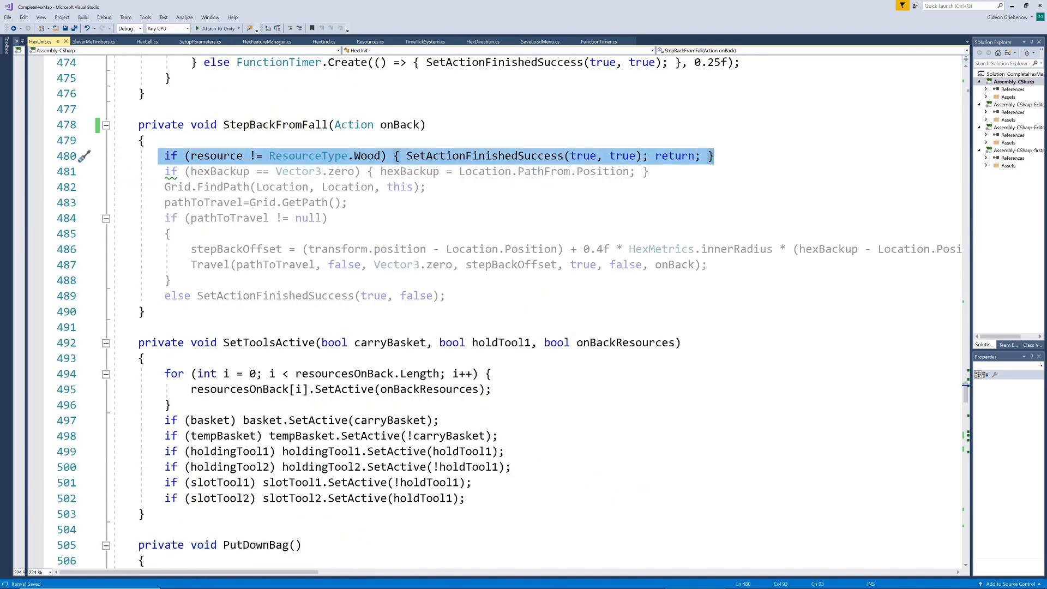
scroll("down", 3)
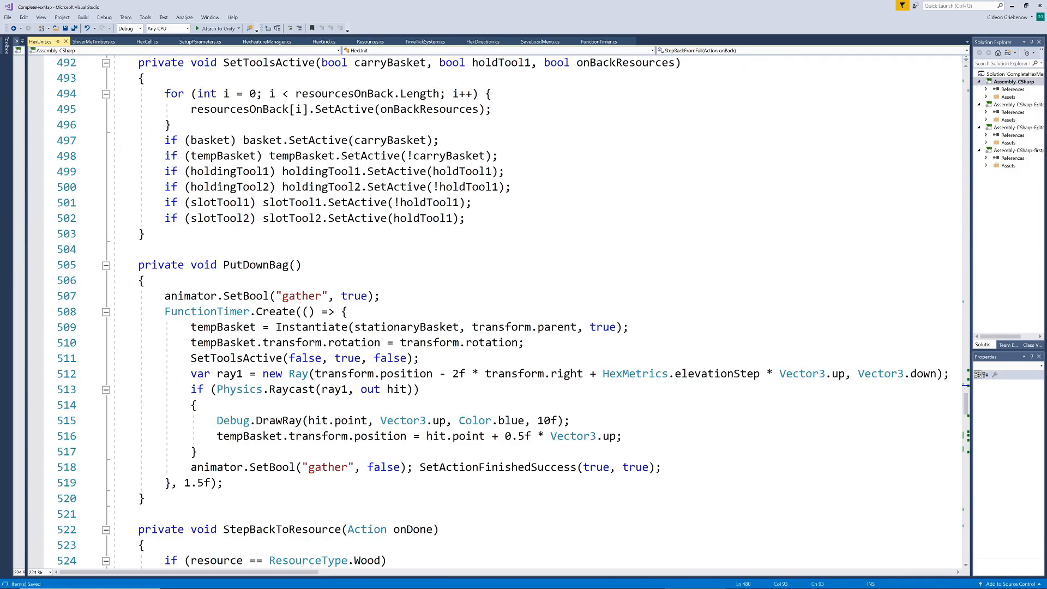
scroll("down", 3)
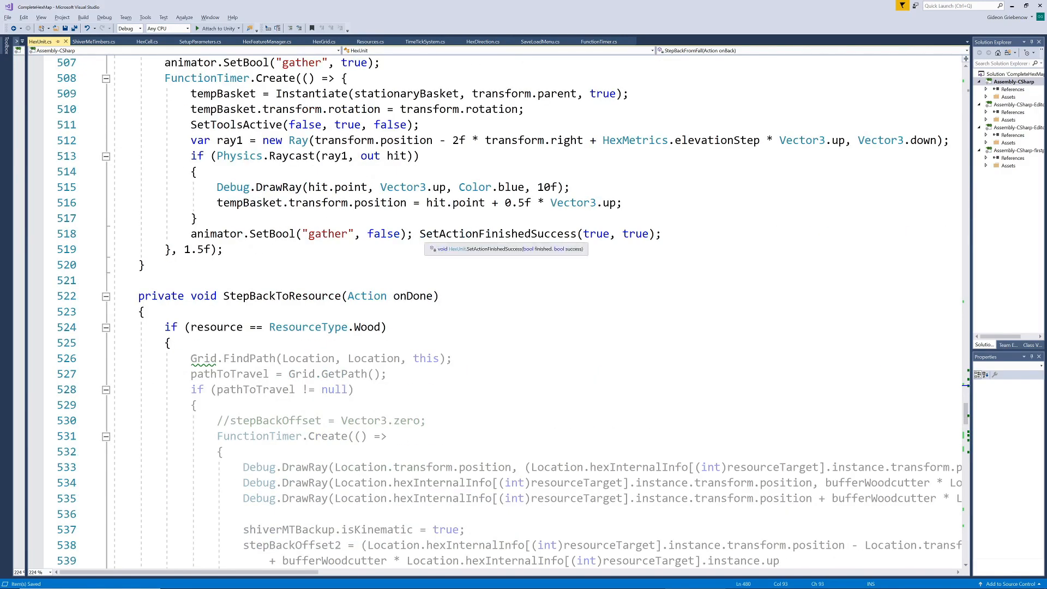
scroll("down", 3)
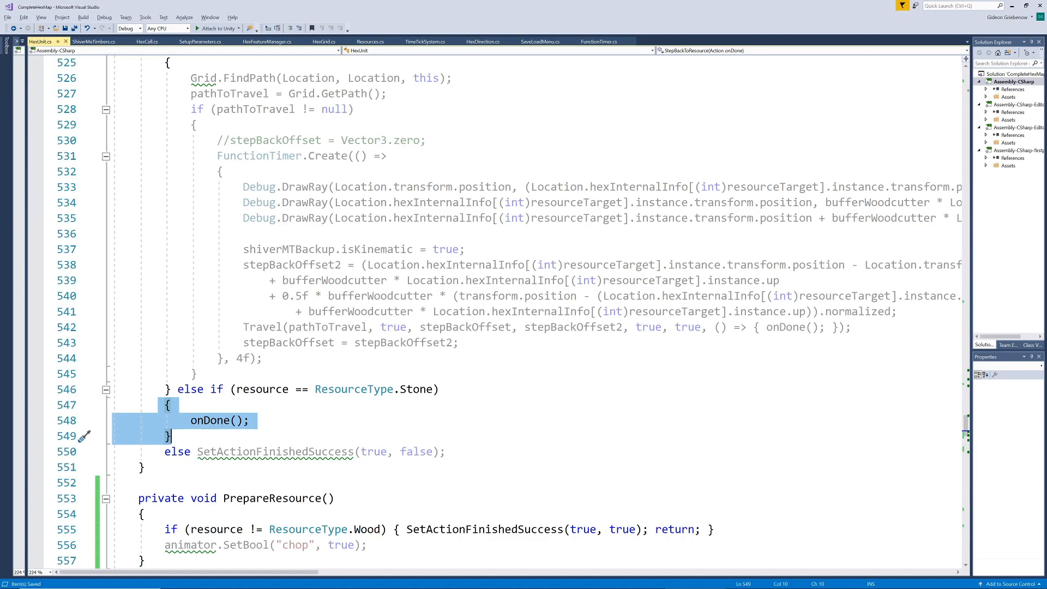
scroll("down", 3)
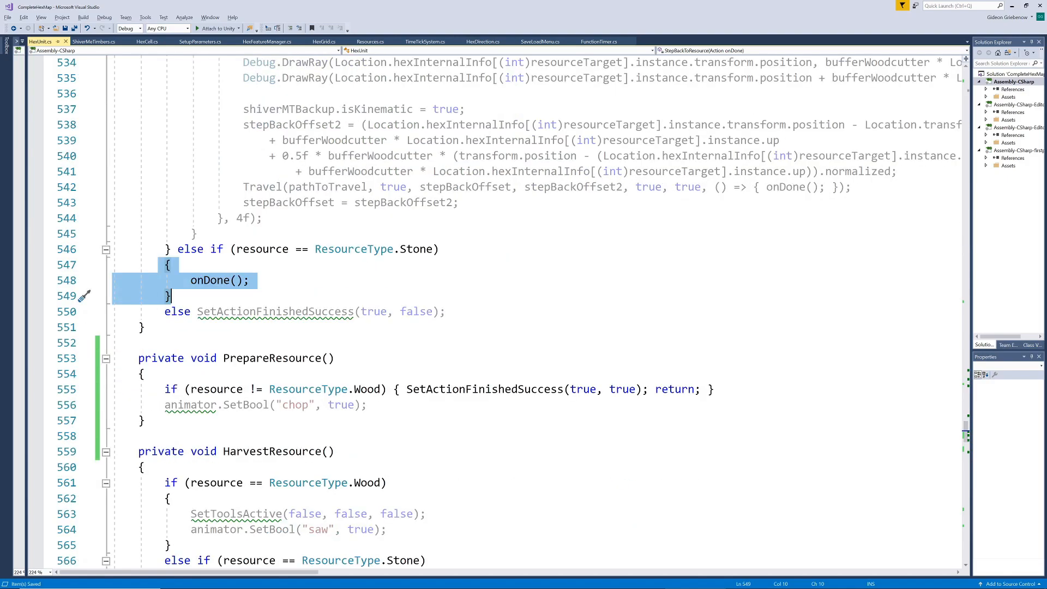
scroll("down", 3)
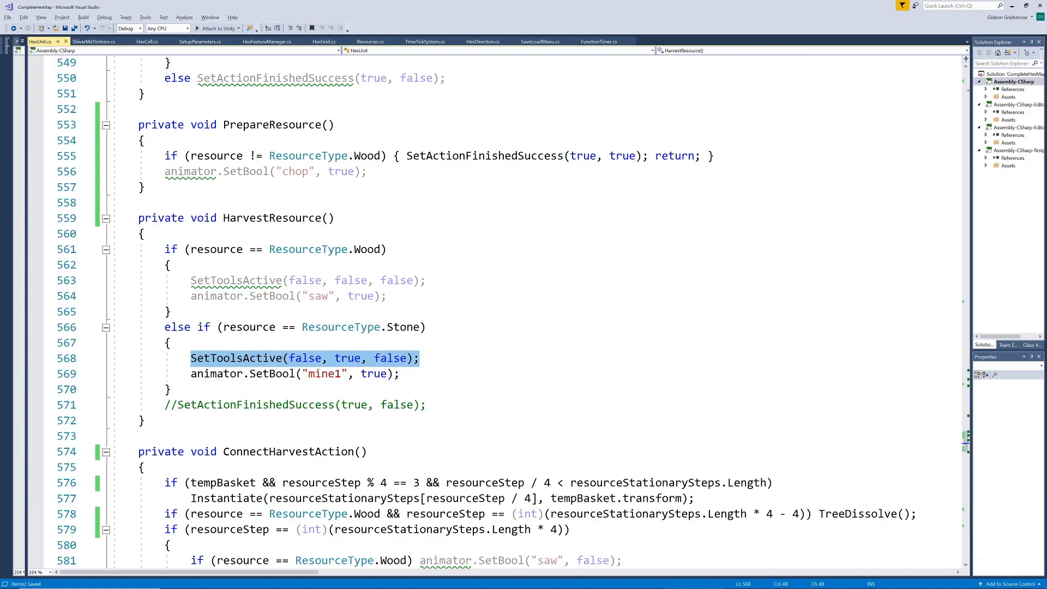
double_click(323, 373)
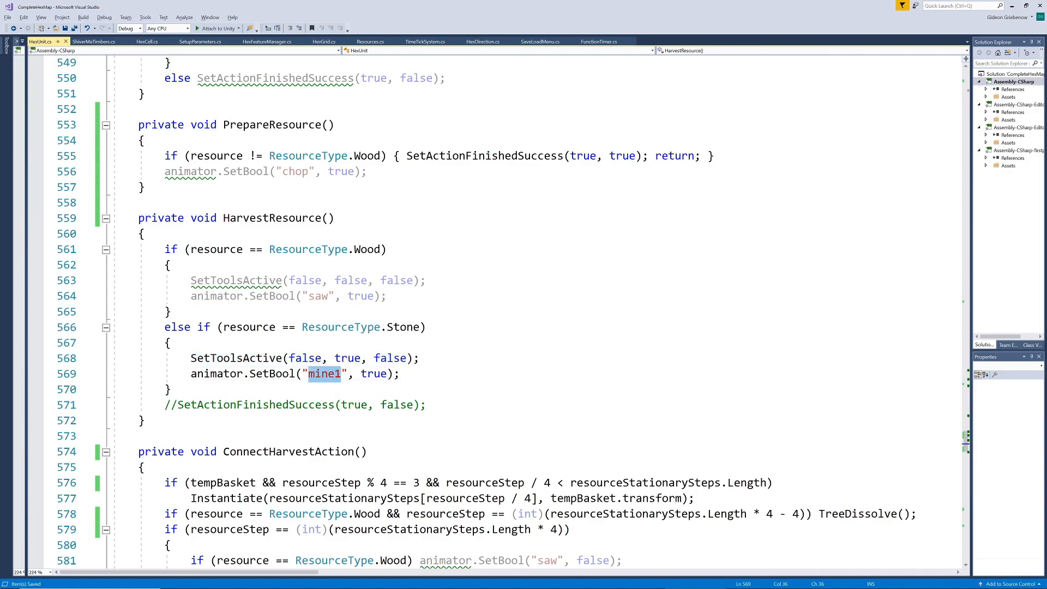
double_click(318, 296)
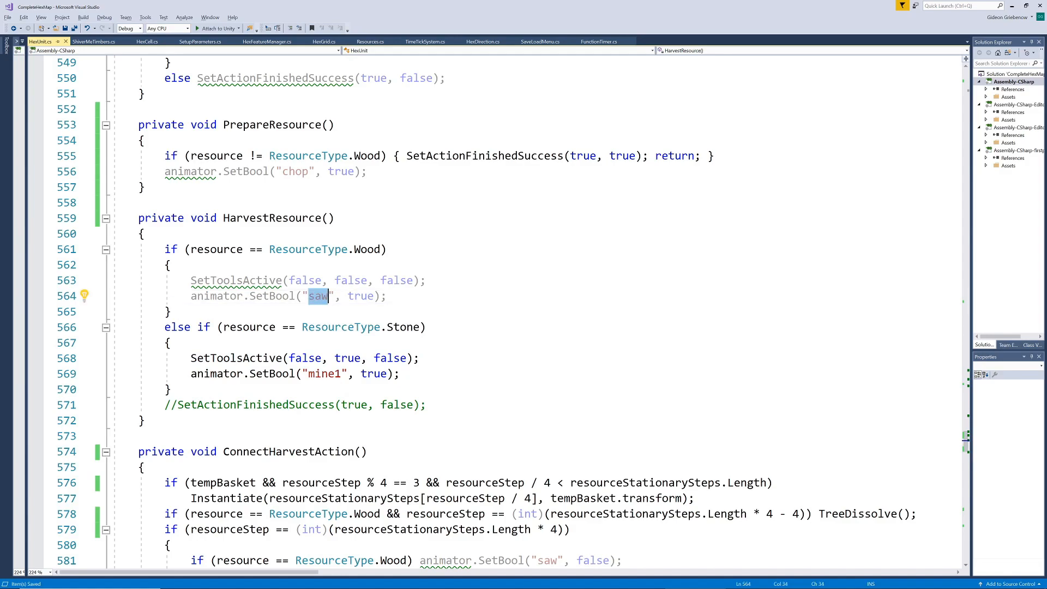
scroll("down", 3)
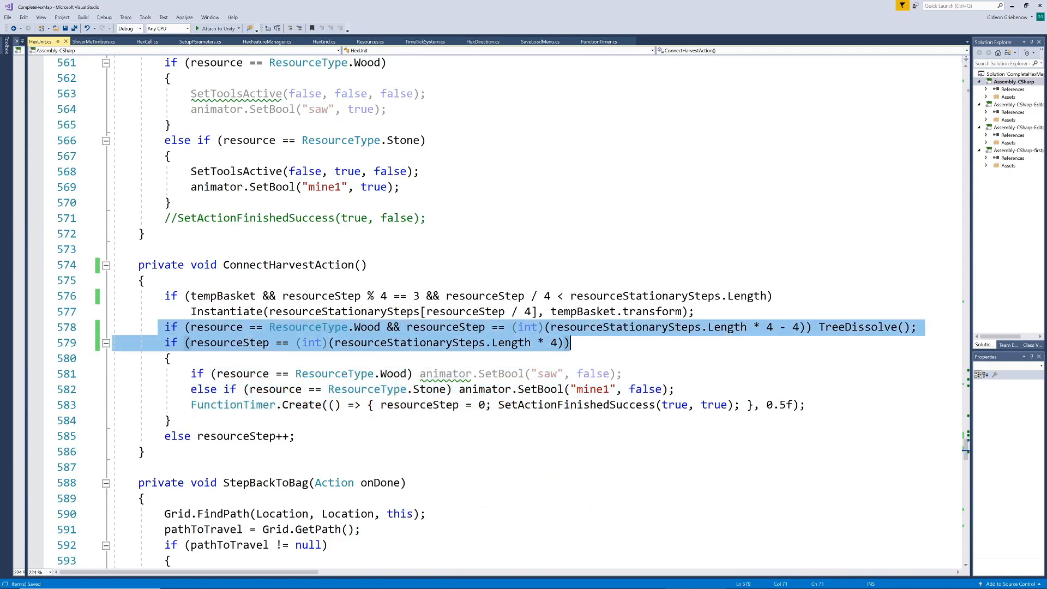
double_click(857, 327)
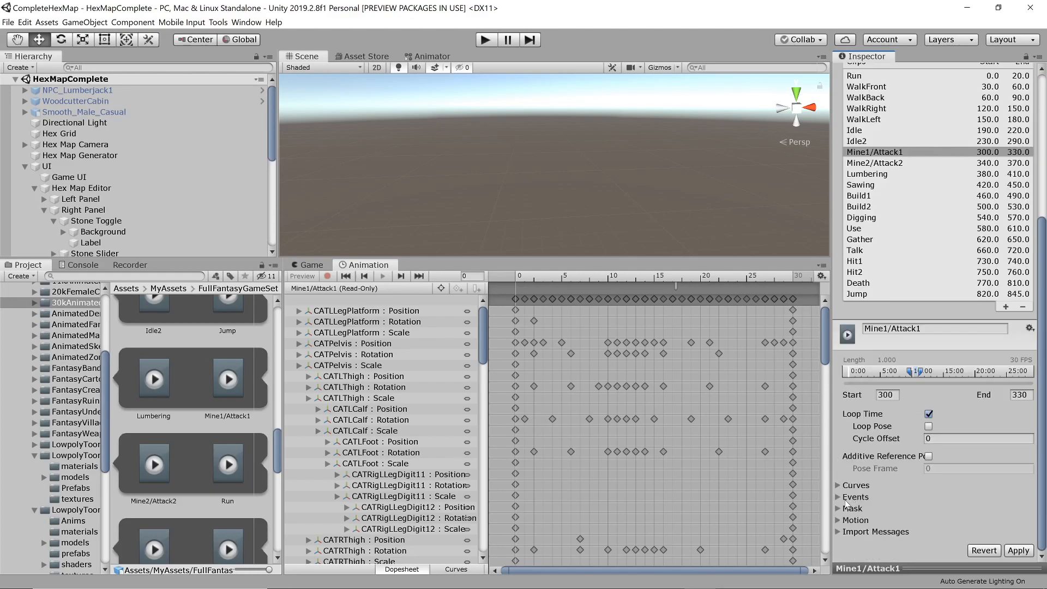
- Add a ConnectHarvestAction event to the Mine1/Attack1 clip and apply it
left_click(841, 497)
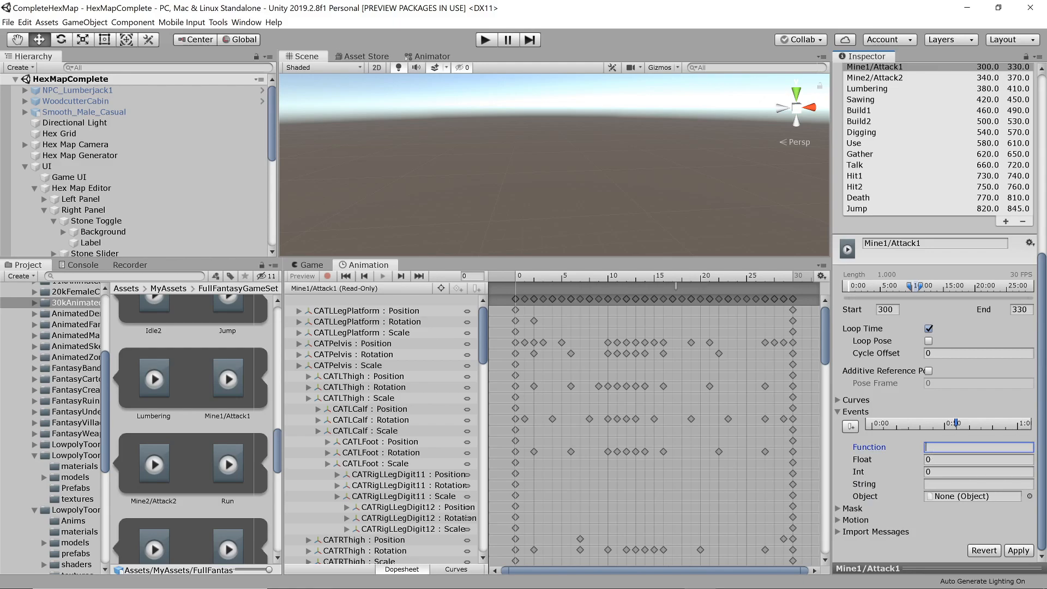
type("ConnectHarvestAction")
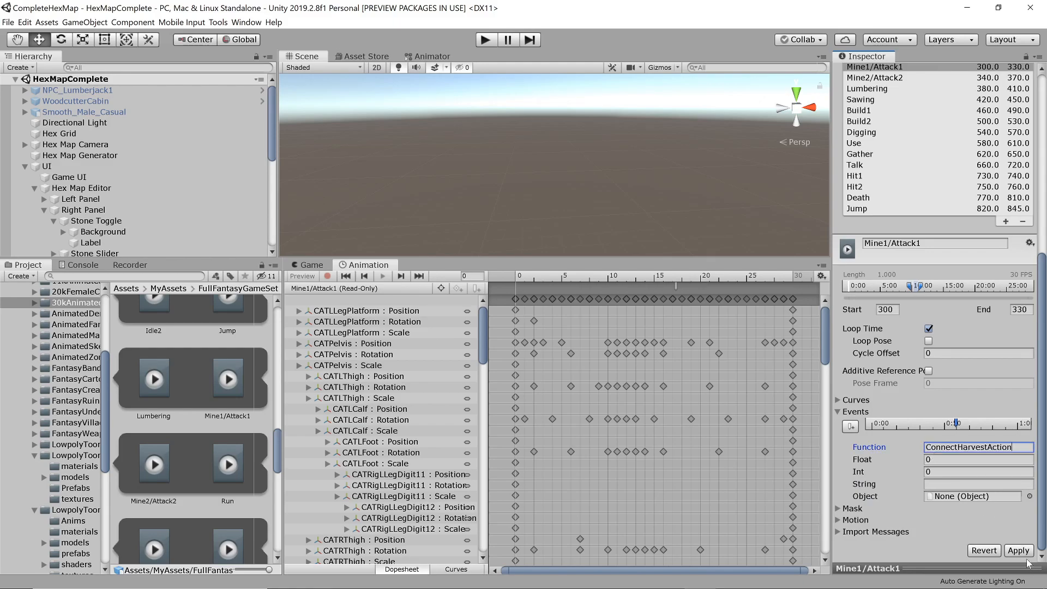
left_click(1018, 550)
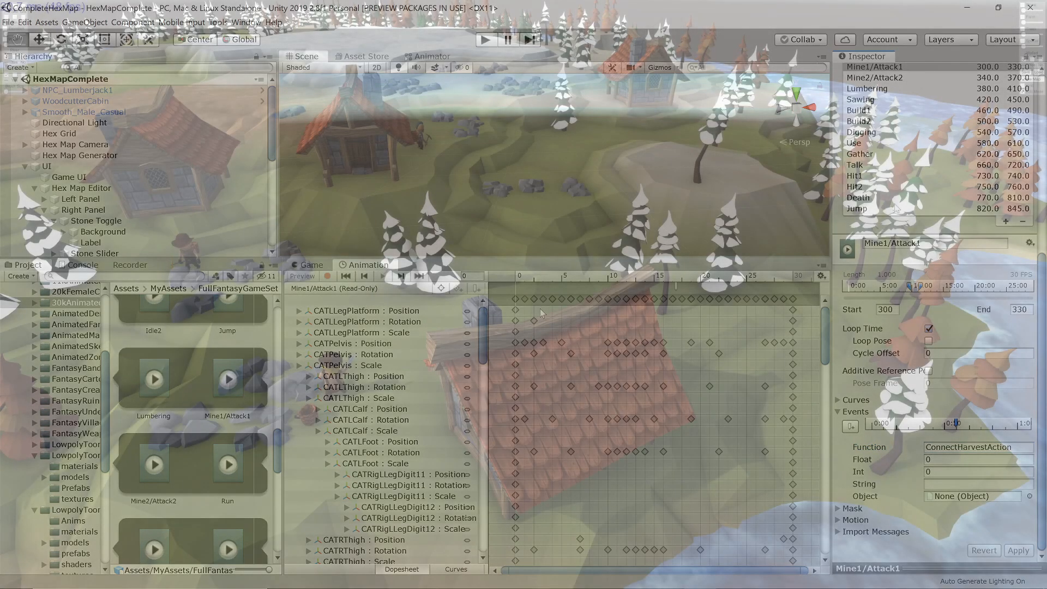
left_click(486, 40)
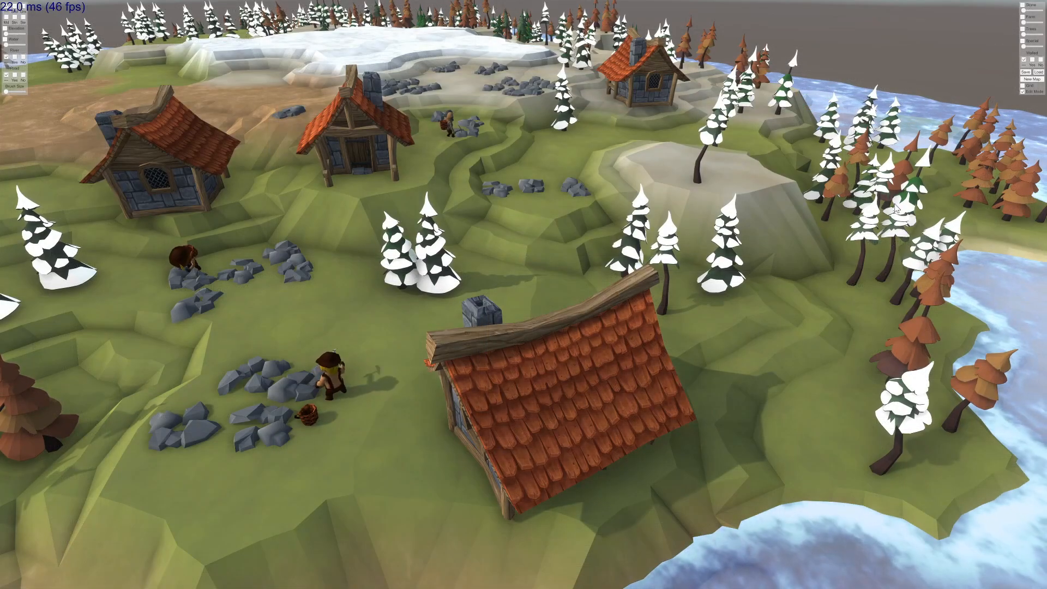